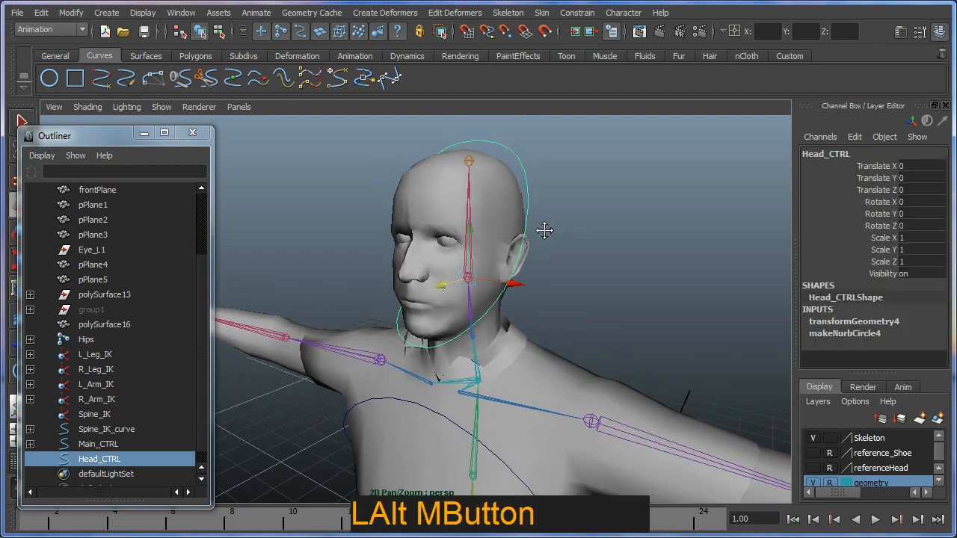
# Frame the head and bring up the Orient constraint options for Head_CTRL and the Head joint.
pyautogui.moveTo(544, 230); pyautogui.dragTo(478, 197)
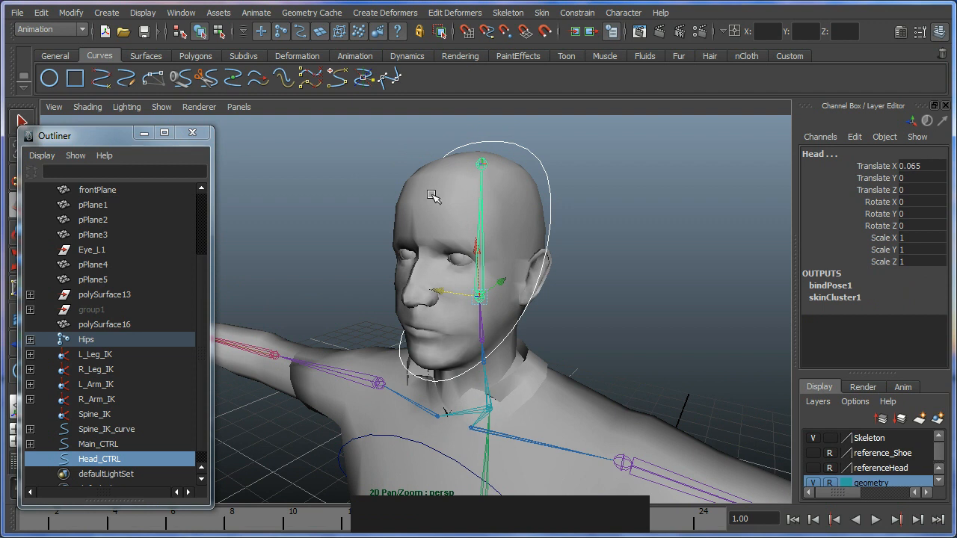
pyautogui.moveTo(348, 118)
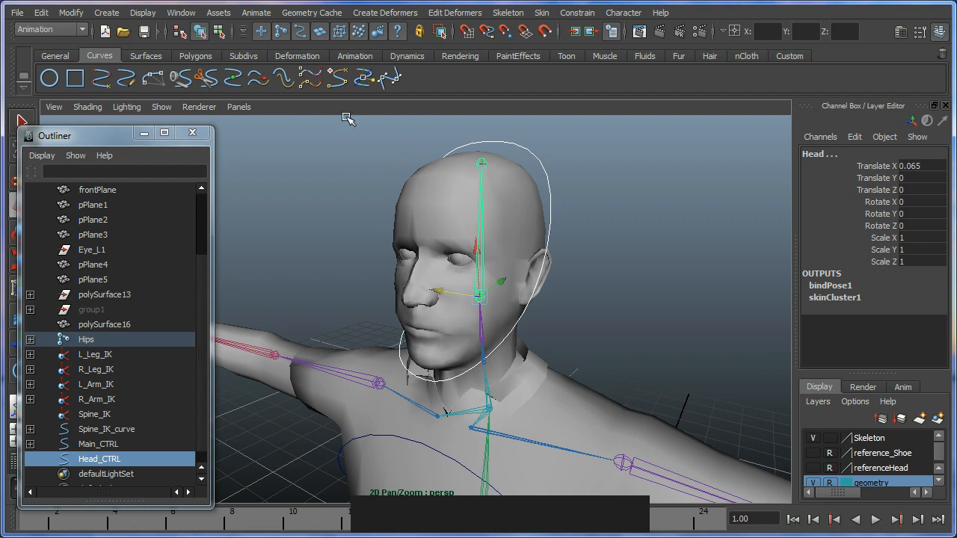
pyautogui.click(577, 13)
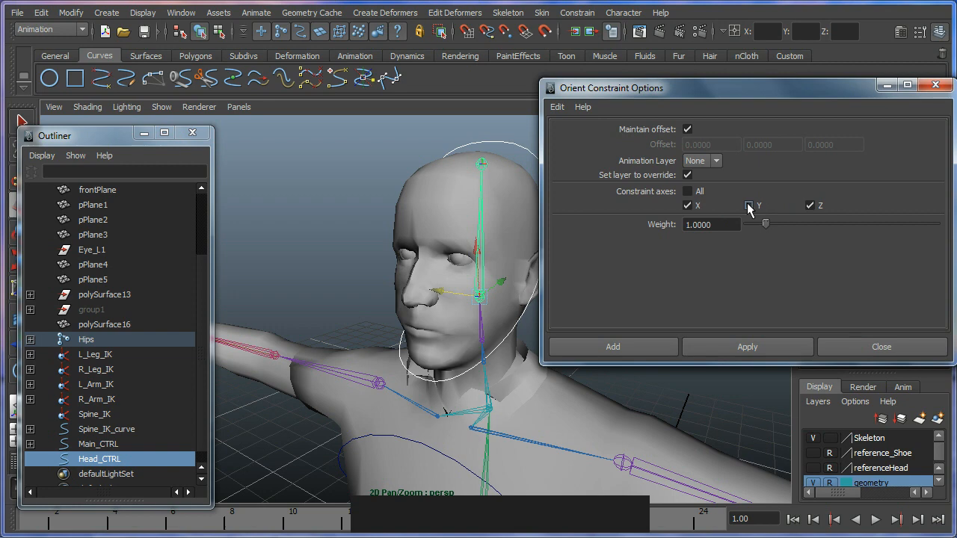
# Add the orient constraint with Maintain offset so Head_CTRL drives the Head joint.
pyautogui.click(688, 192)
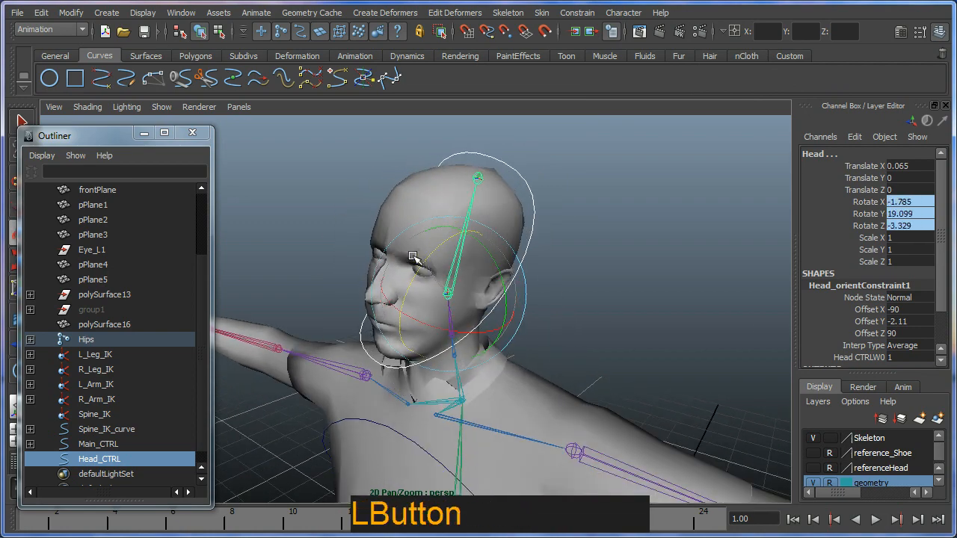
pyautogui.moveTo(415, 258); pyautogui.dragTo(403, 258)
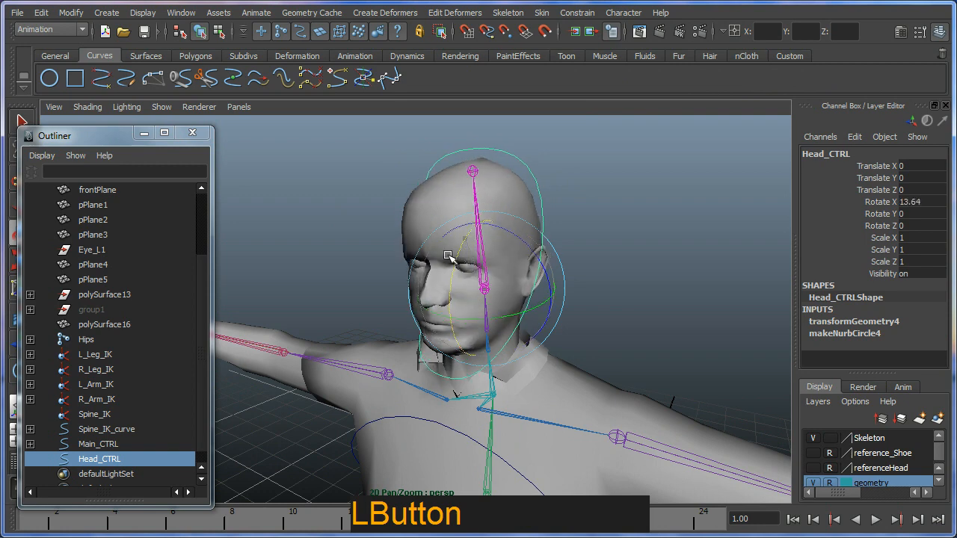
pyautogui.moveTo(448, 254); pyautogui.dragTo(523, 232)
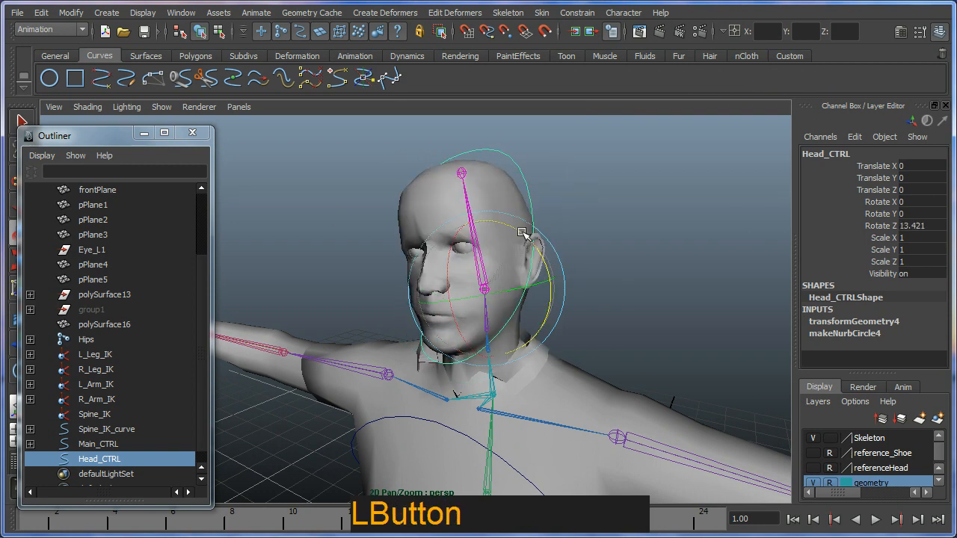
pyautogui.moveTo(522, 231); pyautogui.dragTo(581, 299)
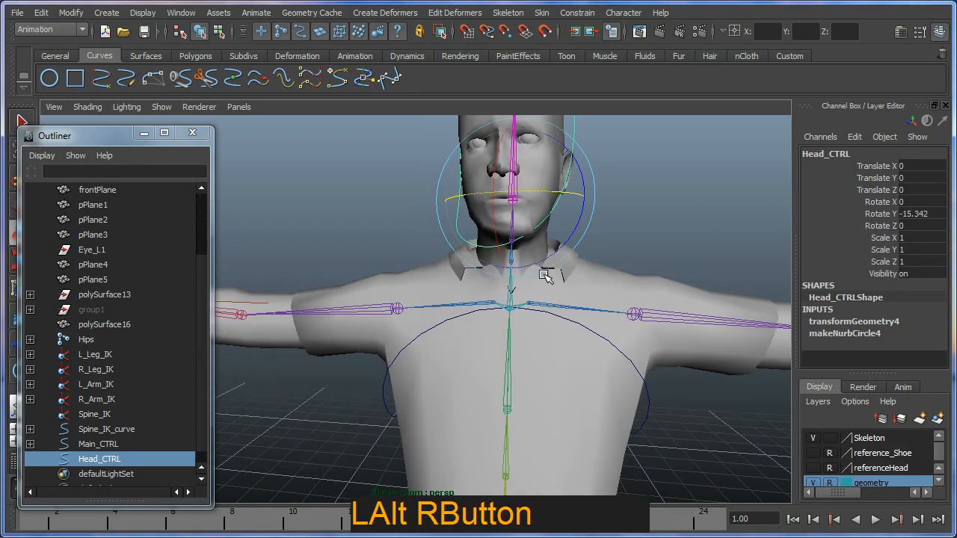
pyautogui.moveTo(546, 276); pyautogui.dragTo(482, 269)
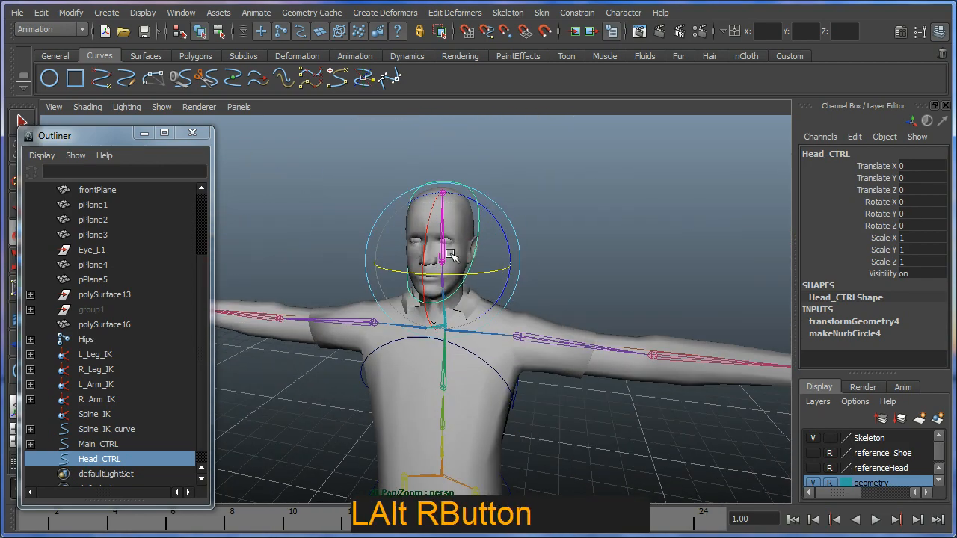
pyautogui.moveTo(448, 258); pyautogui.dragTo(490, 290)
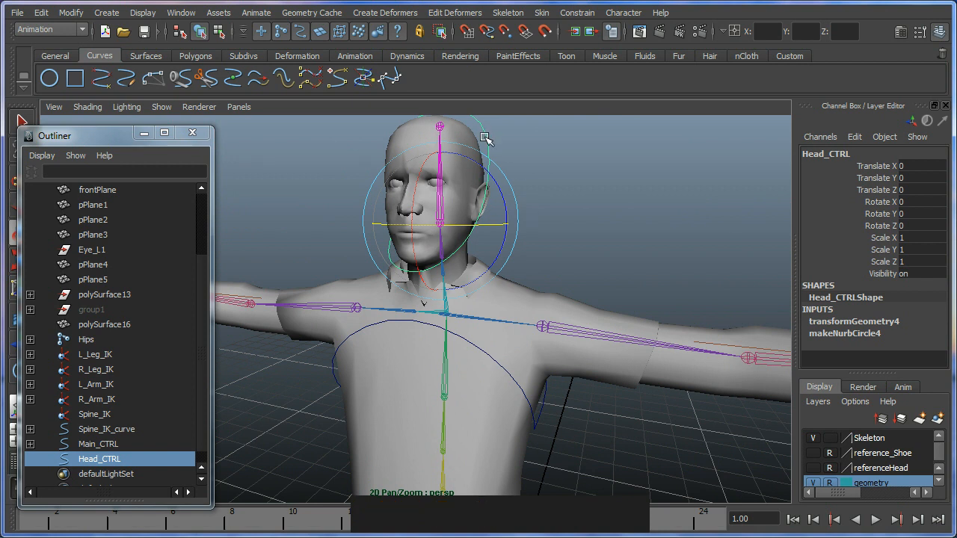
pyautogui.moveTo(491, 364)
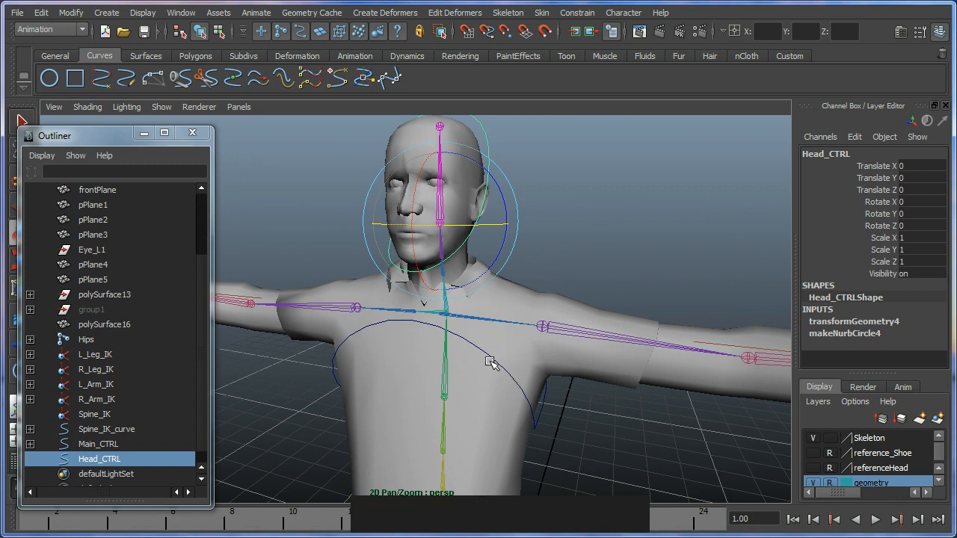
pyautogui.moveTo(521, 328)
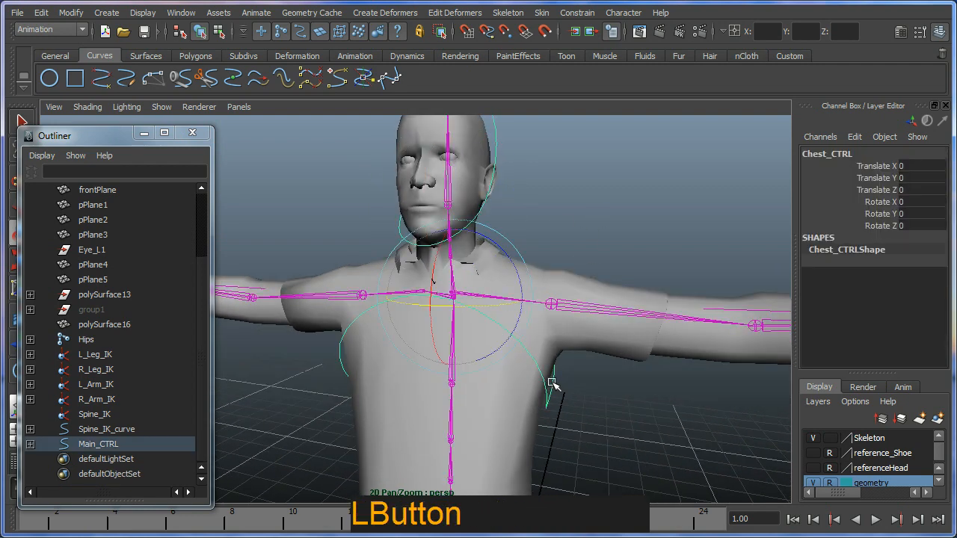
pyautogui.moveTo(553, 381); pyautogui.dragTo(527, 303)
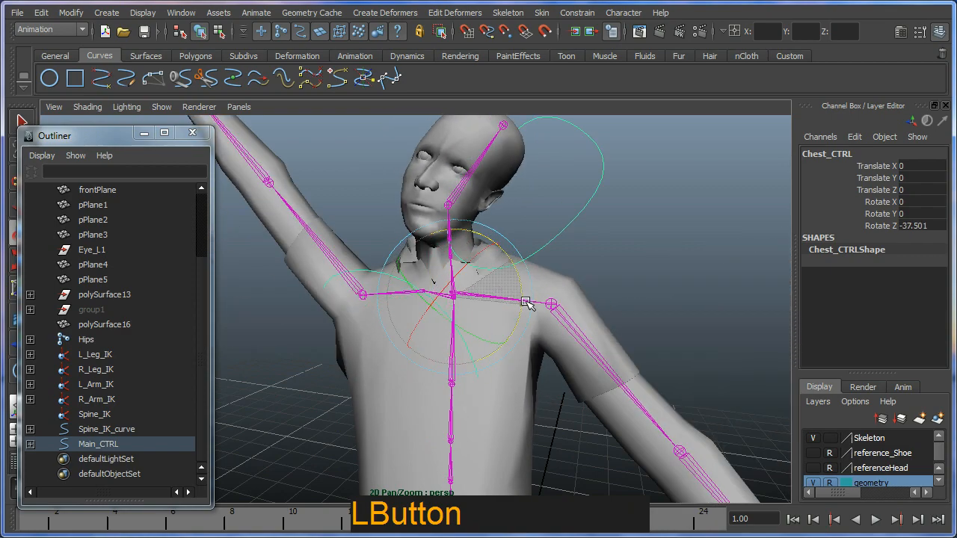
pyautogui.moveTo(527, 304); pyautogui.dragTo(527, 312)
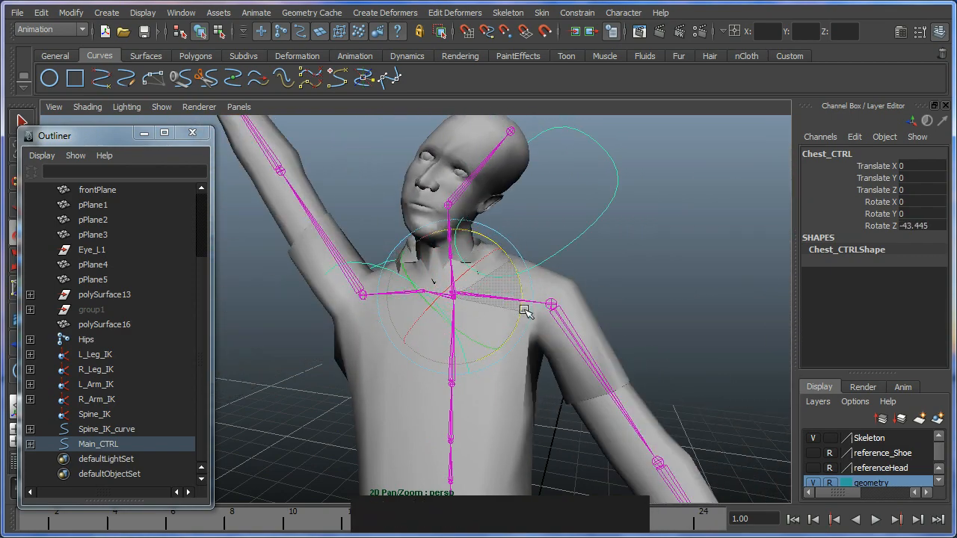
pyautogui.moveTo(523, 310); pyautogui.dragTo(456, 310)
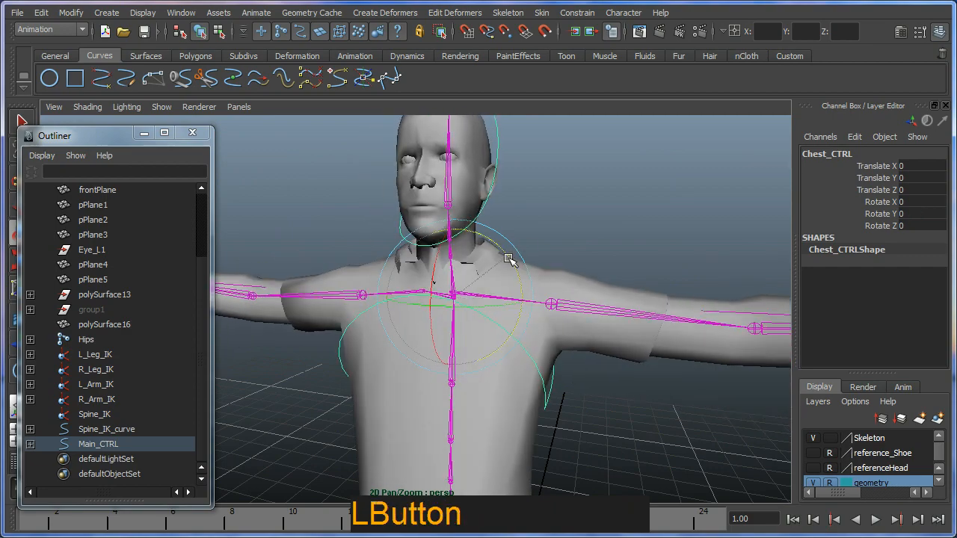
pyautogui.moveTo(508, 261); pyautogui.dragTo(523, 253)
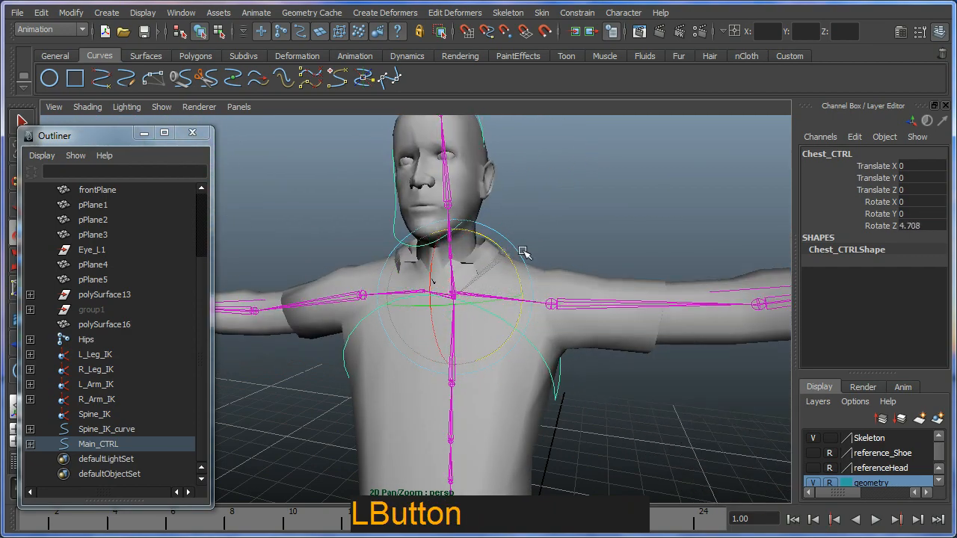
pyautogui.moveTo(523, 254); pyautogui.dragTo(452, 318)
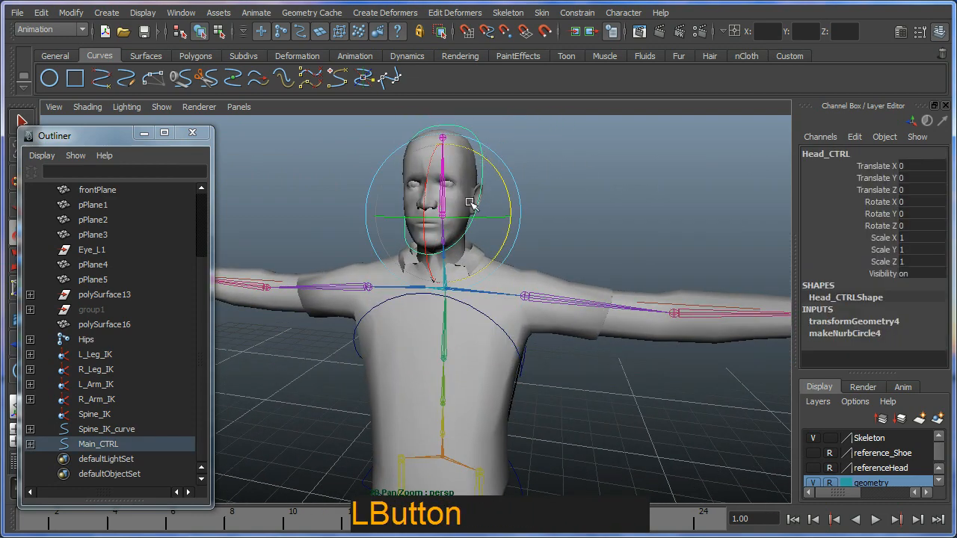
pyautogui.moveTo(470, 206); pyautogui.dragTo(482, 303)
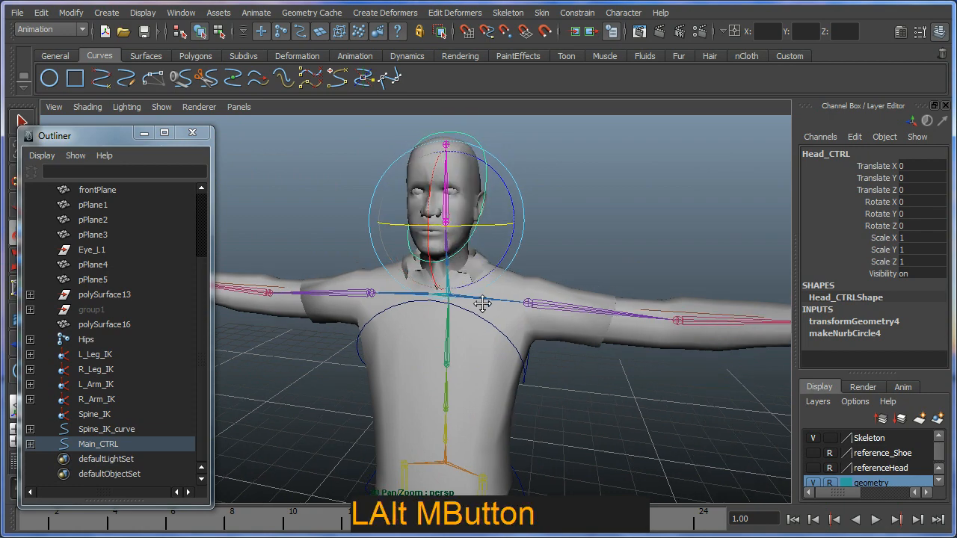
pyautogui.moveTo(482, 304); pyautogui.dragTo(496, 211)
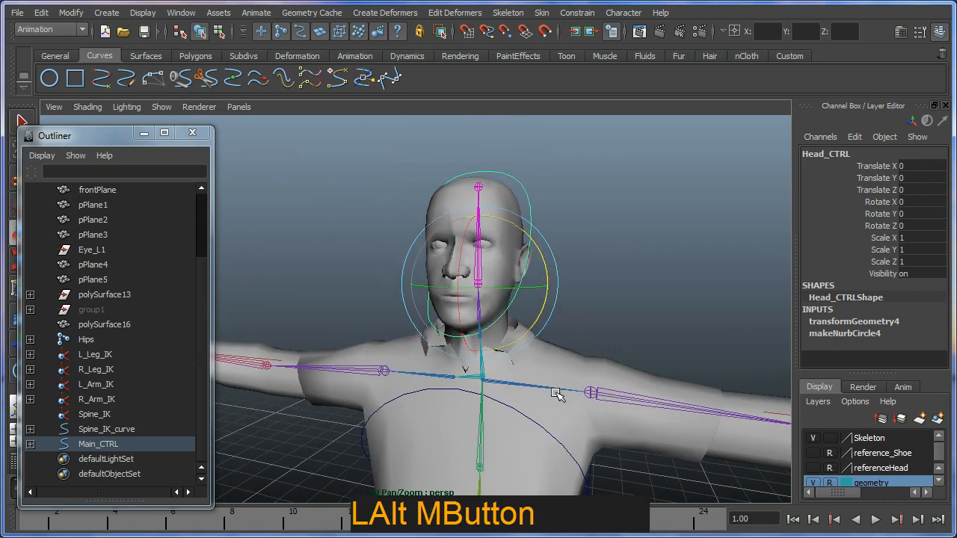
# Frame the full character and enlarge the Layer Editor list with Main_CTRL selected.
pyautogui.moveTo(556, 394); pyautogui.dragTo(470, 355)
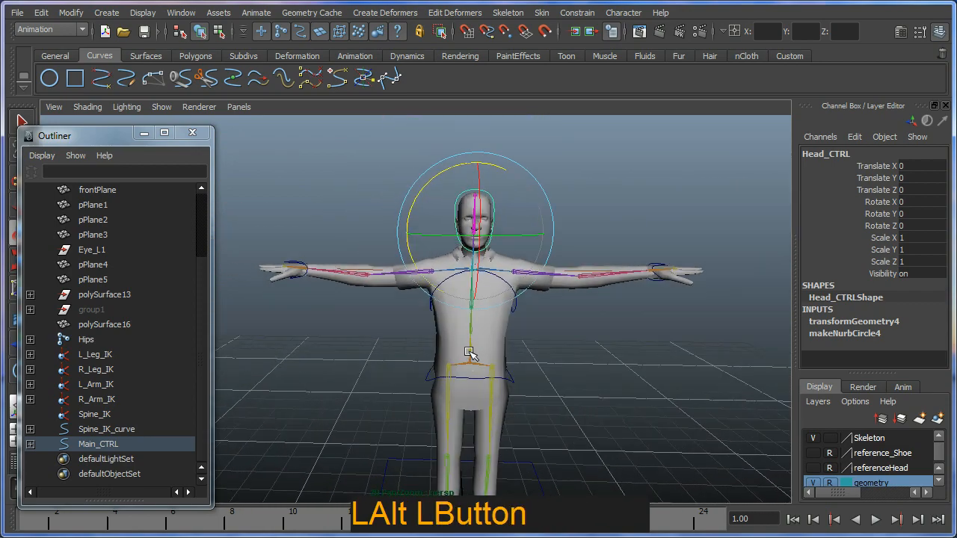
pyautogui.moveTo(471, 355); pyautogui.dragTo(464, 381)
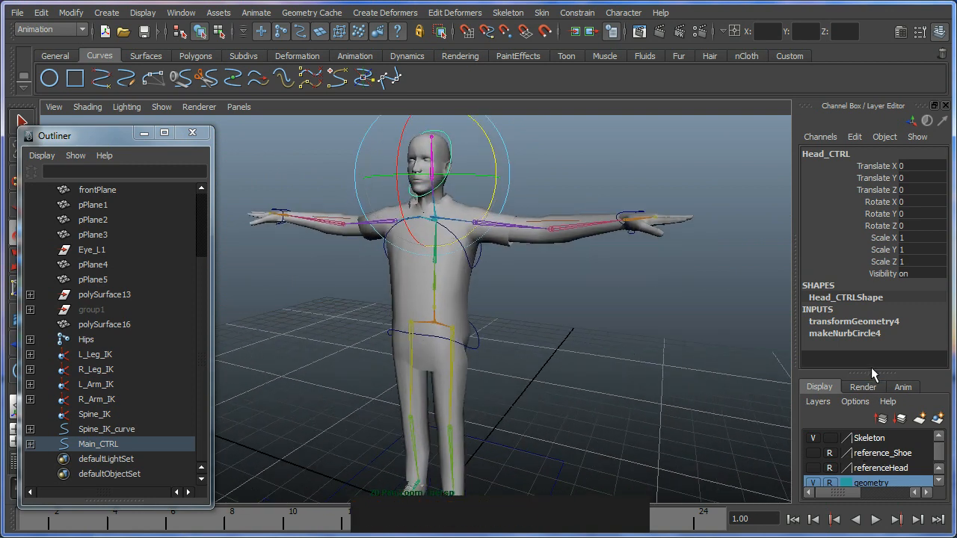
pyautogui.click(813, 303)
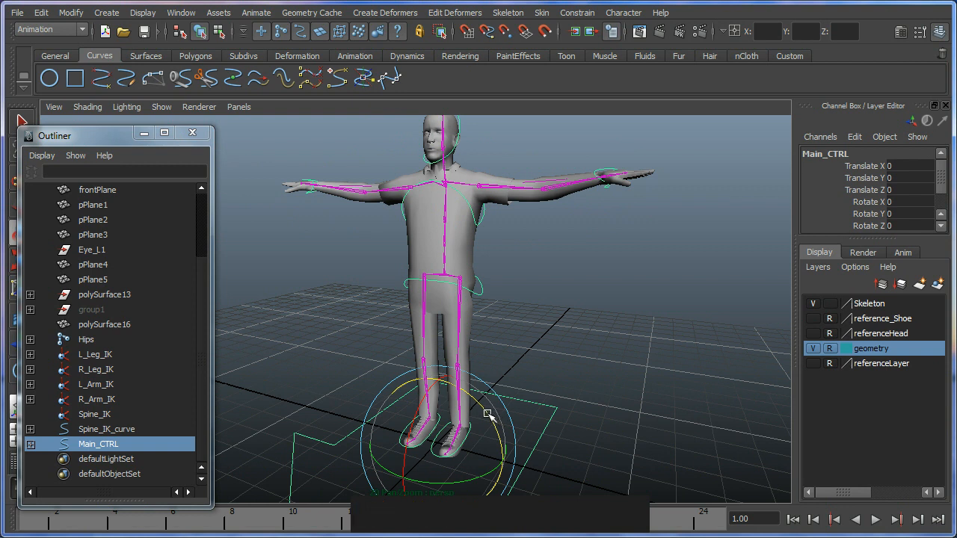
pyautogui.moveTo(461, 413)
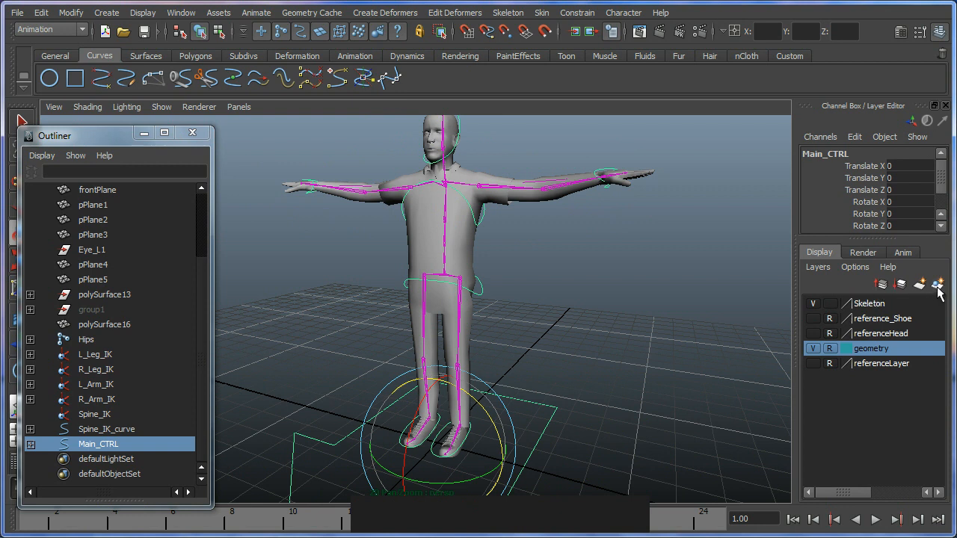
# Create a display layer from the selected controls, name it Controllers and colour it green.
pyautogui.click(938, 284)
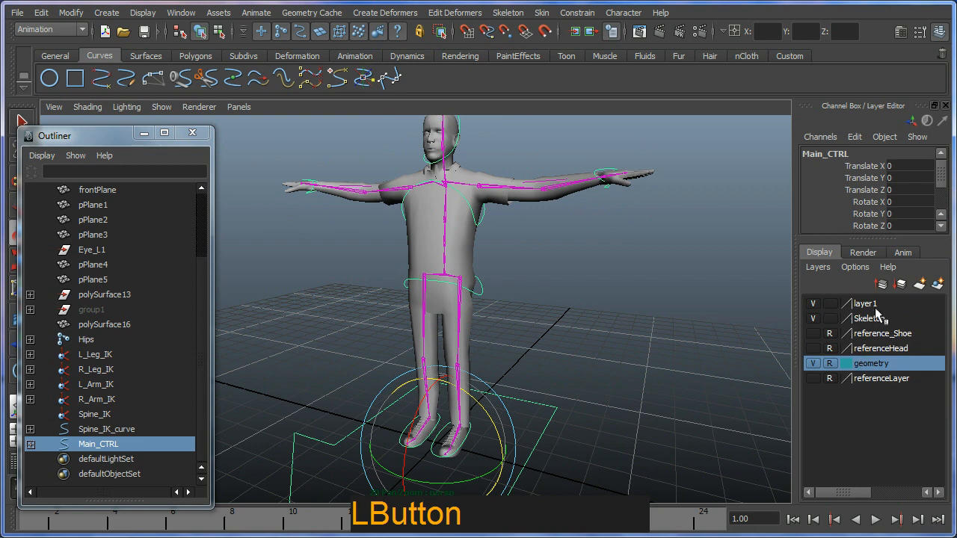
pyautogui.doubleClick(864, 302)
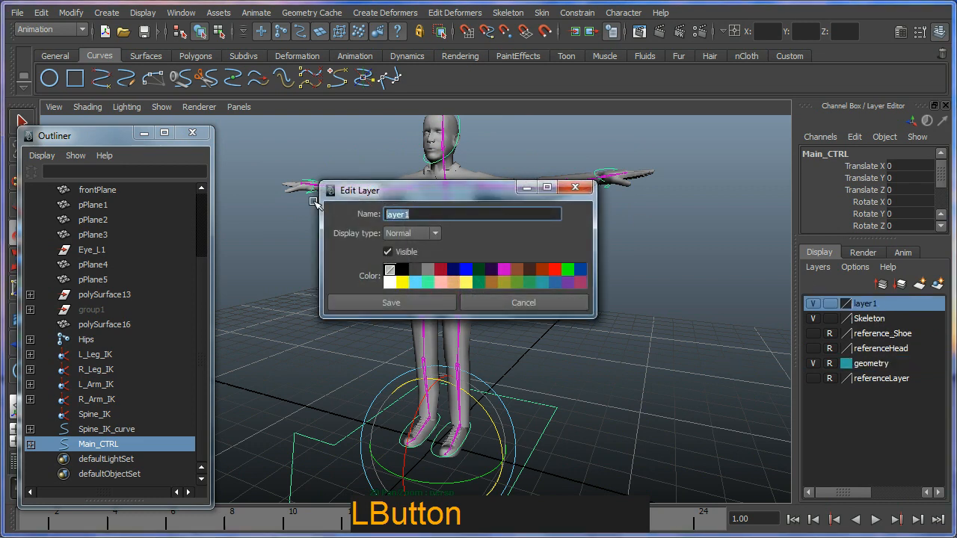
pyautogui.write('Controllers')
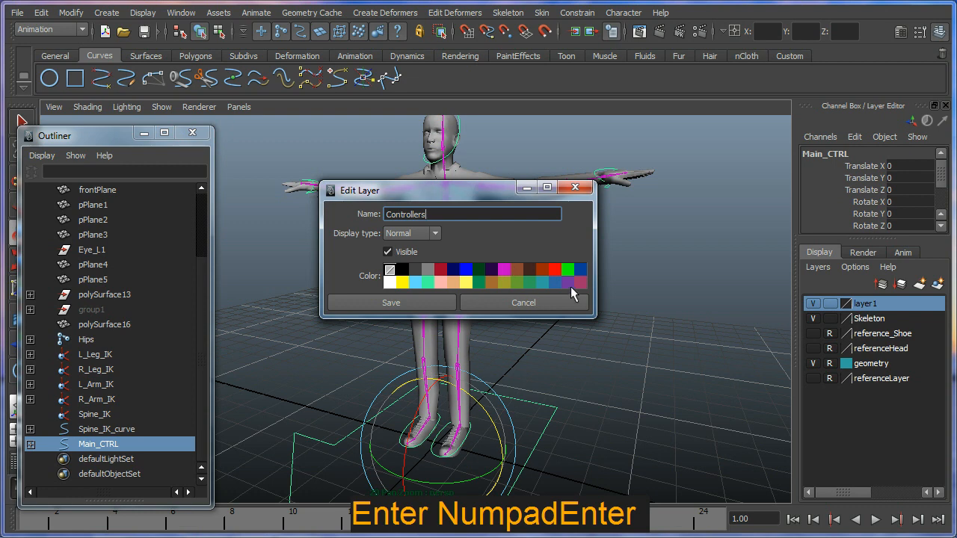
pyautogui.click(390, 302)
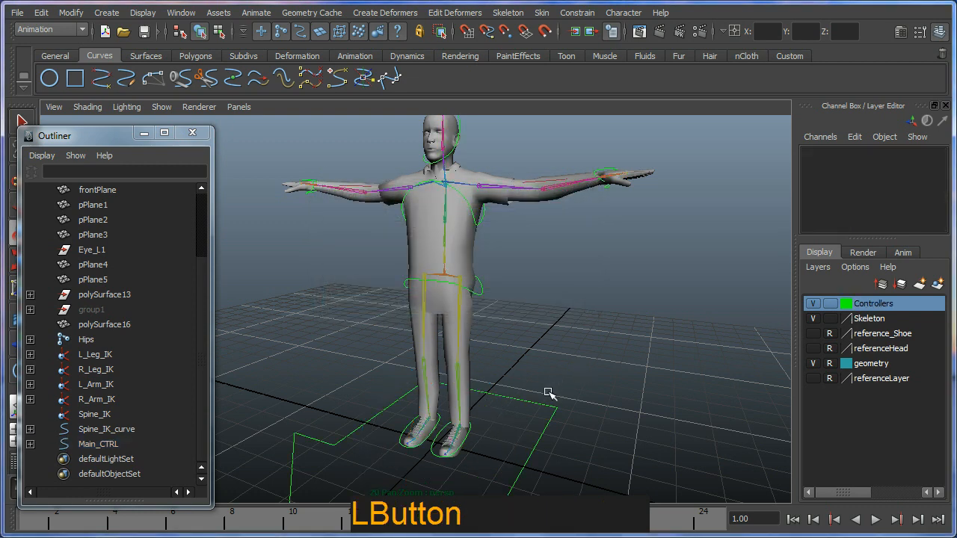
# Toggle Controllers templating, then hide the Skeleton and Controllers layers leaving only the mesh.
pyautogui.click(98, 443)
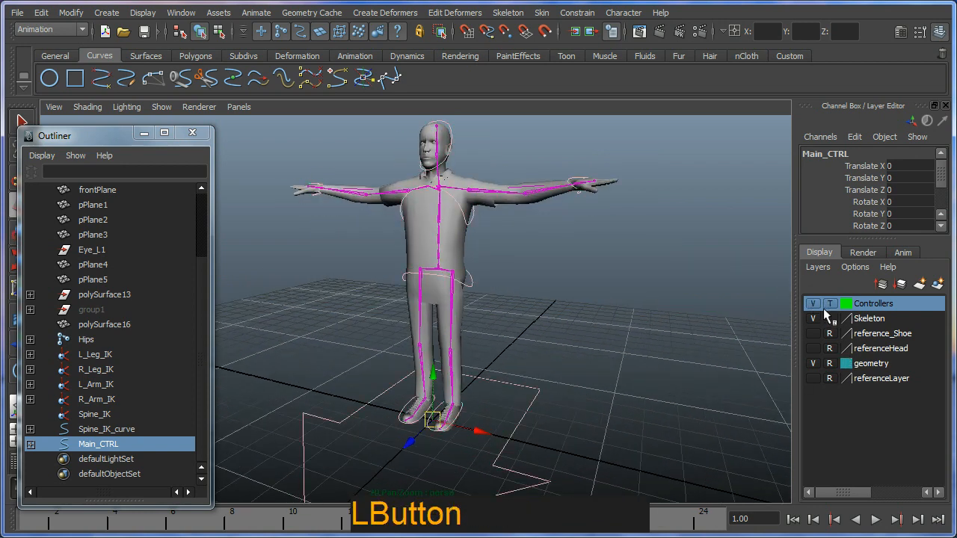
pyautogui.click(813, 303)
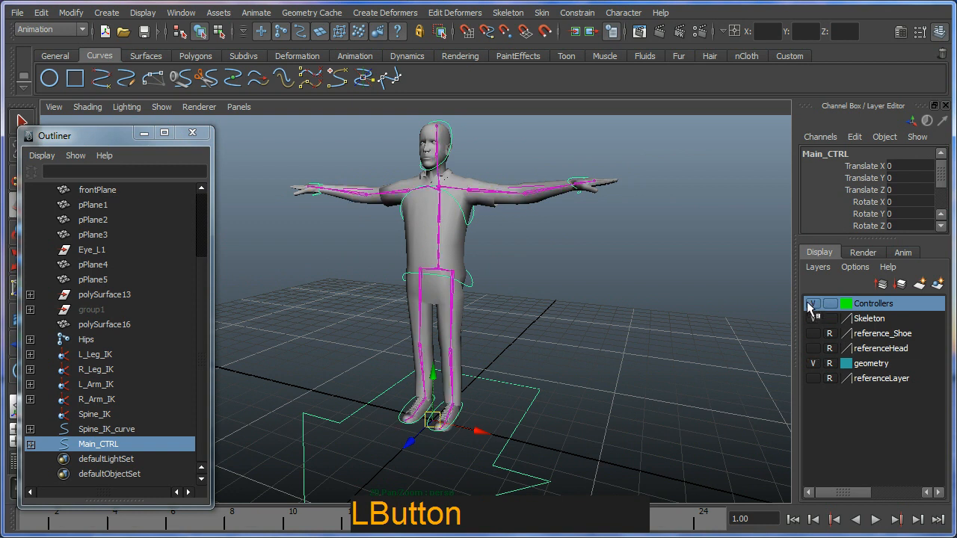
pyautogui.click(813, 303)
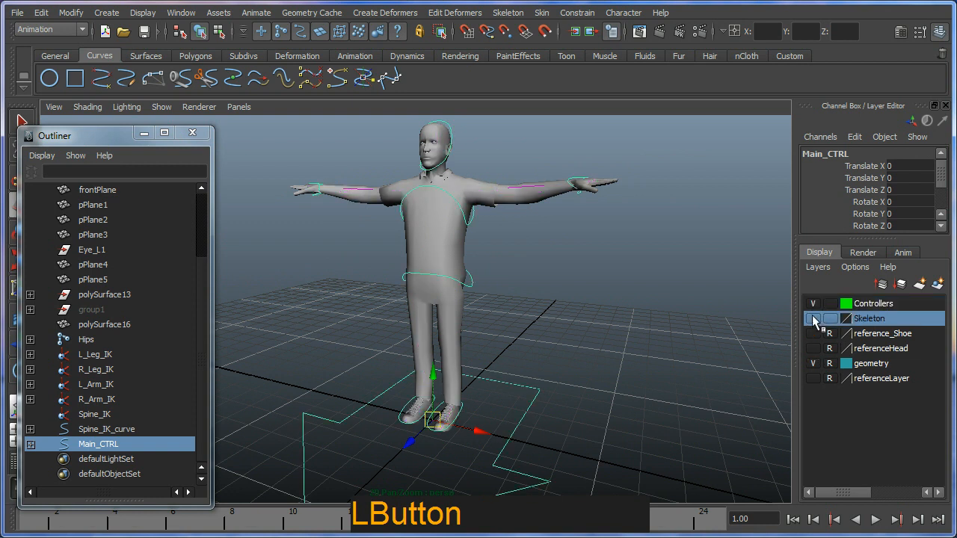
pyautogui.click(813, 303)
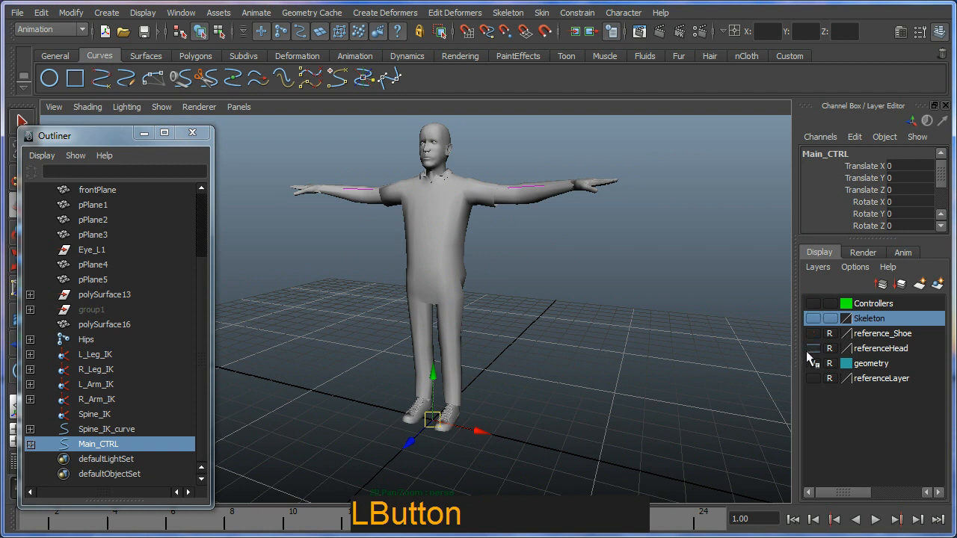
pyautogui.click(813, 363)
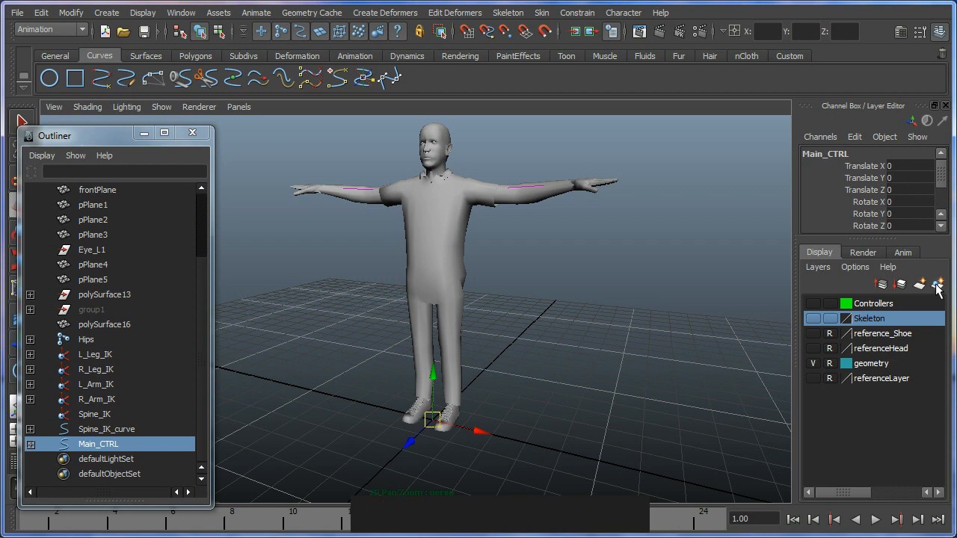
# Create an empty display layer and rename it Misc_RigSetup.
pyautogui.click(937, 284)
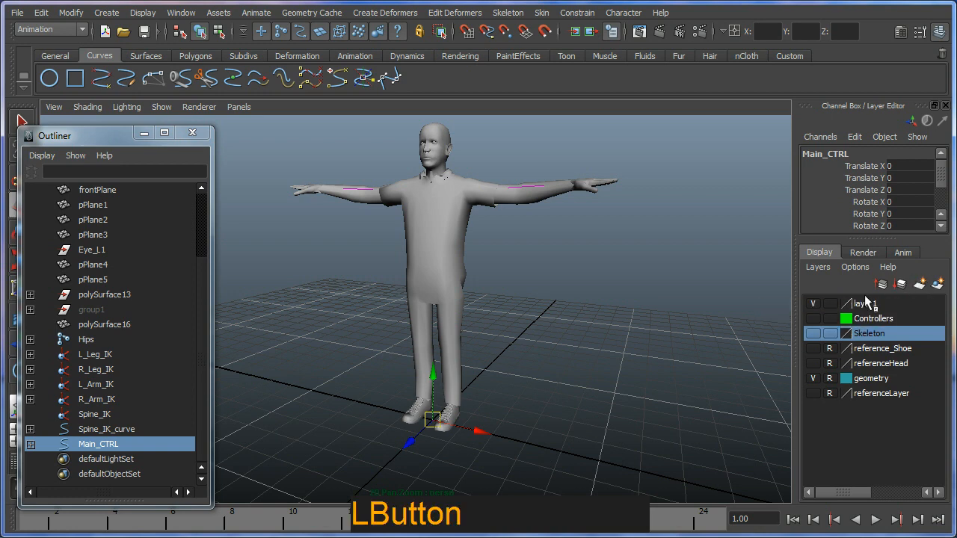
pyautogui.doubleClick(864, 304)
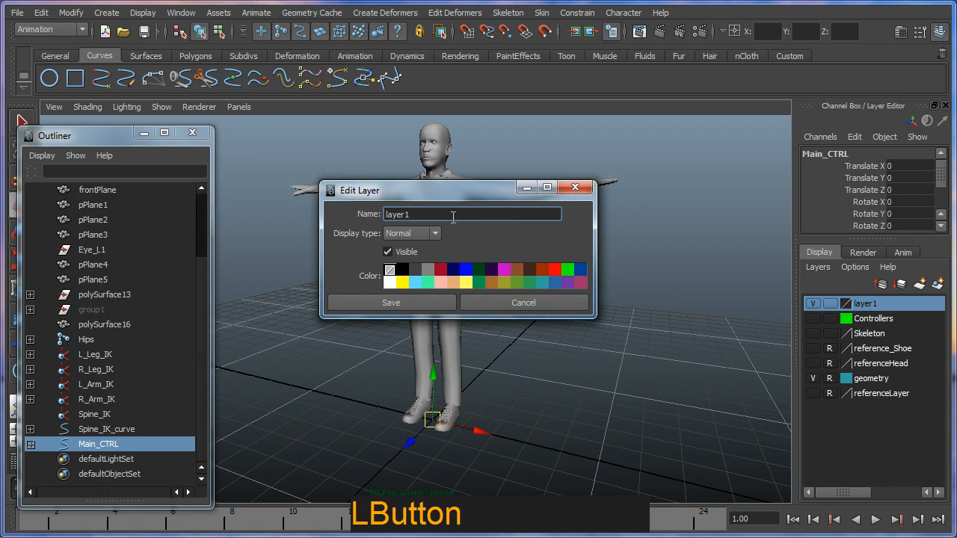
pyautogui.write('Misc_RigSetup')
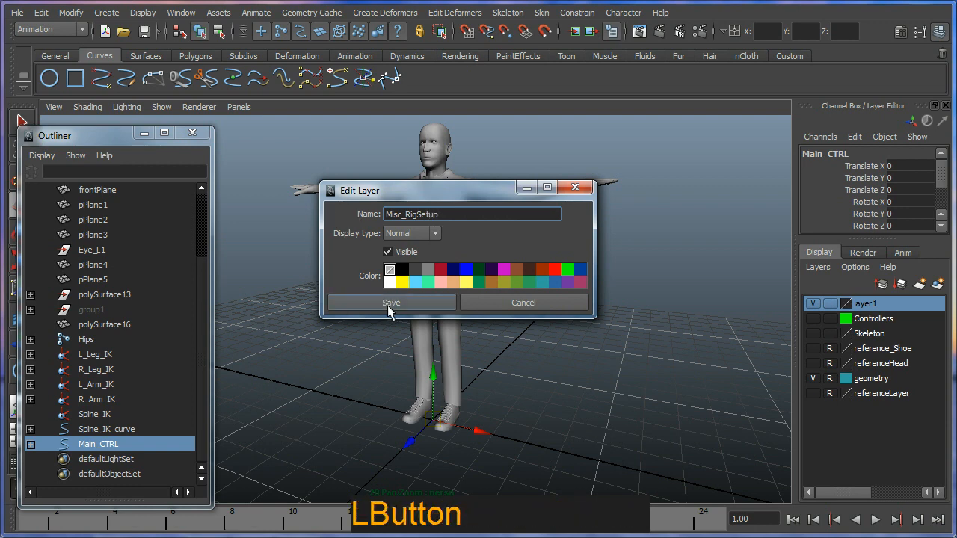
pyautogui.click(391, 302)
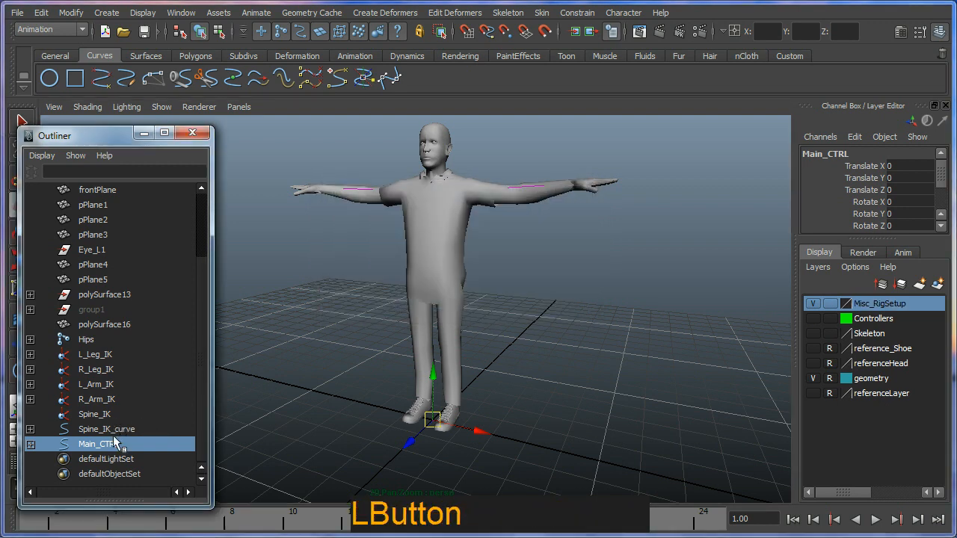
# Add the IK handles and Spine_IK_curve to Misc_RigSetup, then hide and lock that layer.
pyautogui.click(107, 428)
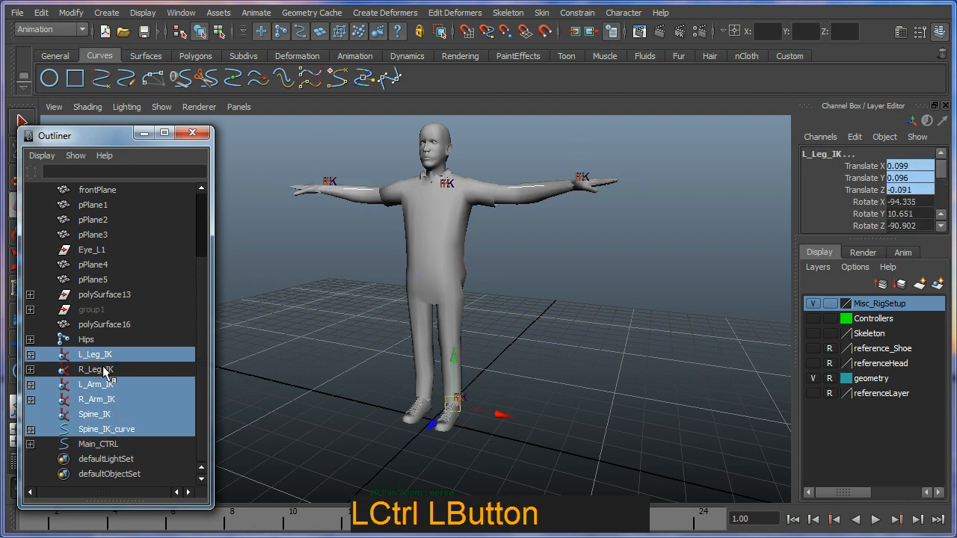
pyautogui.click(96, 370)
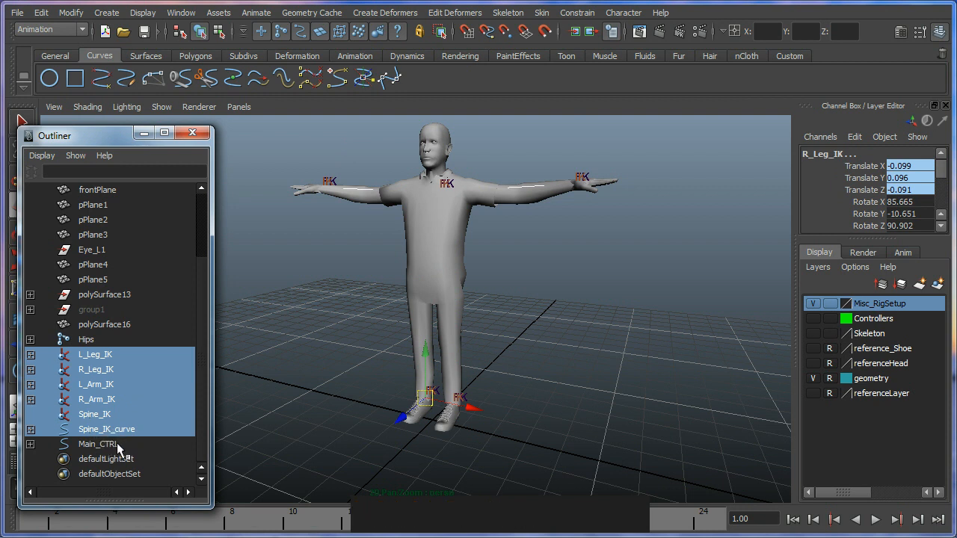
pyautogui.moveTo(90, 355)
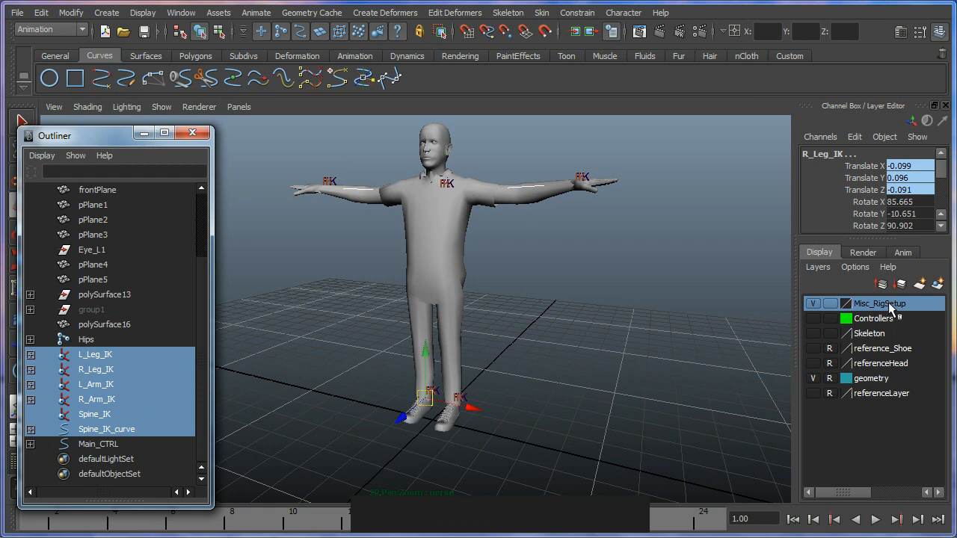
pyautogui.rightClick(876, 302)
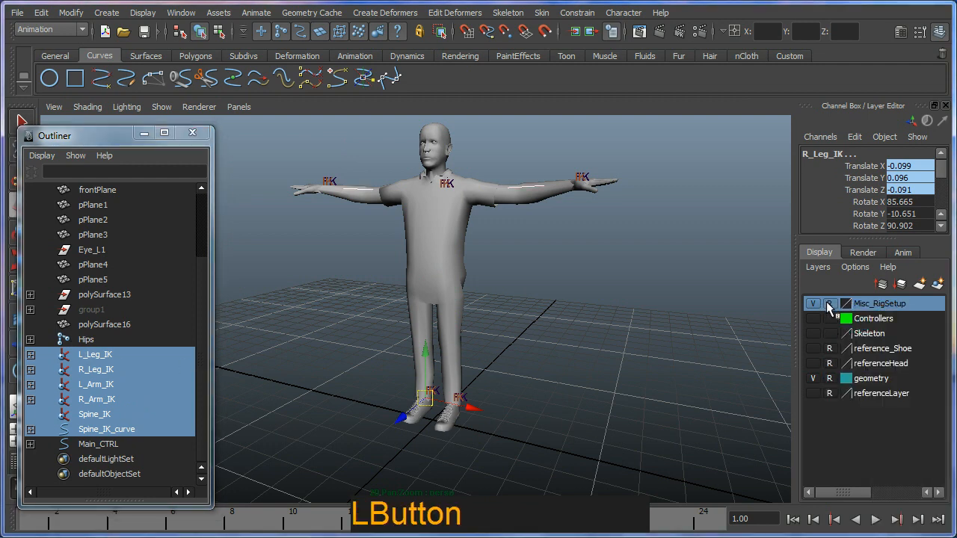
pyautogui.click(813, 303)
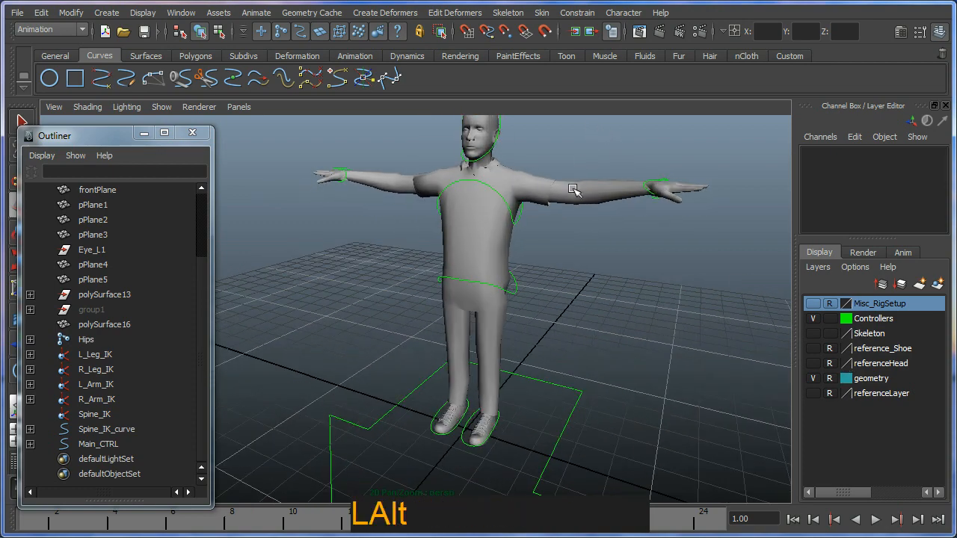
pyautogui.click(542, 250)
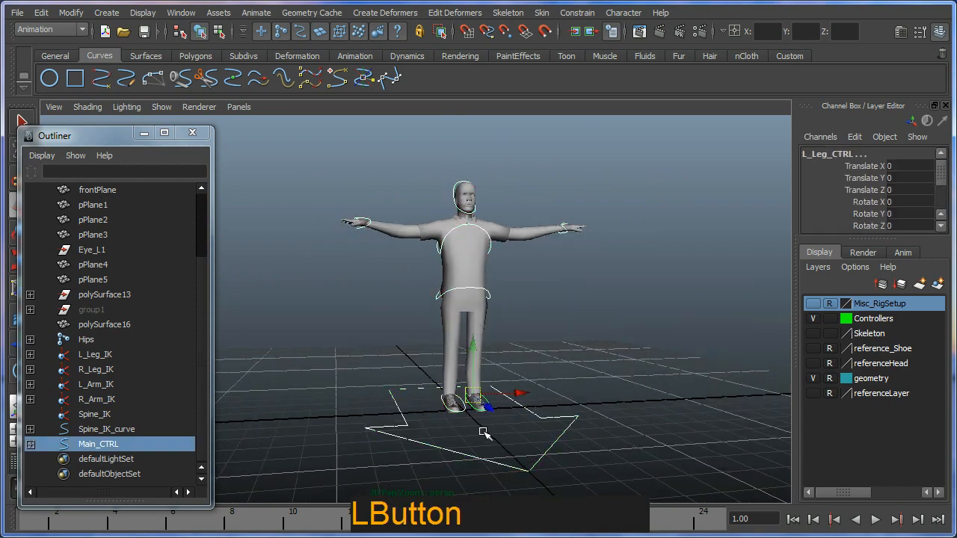
pyautogui.moveTo(483, 432); pyautogui.dragTo(403, 394)
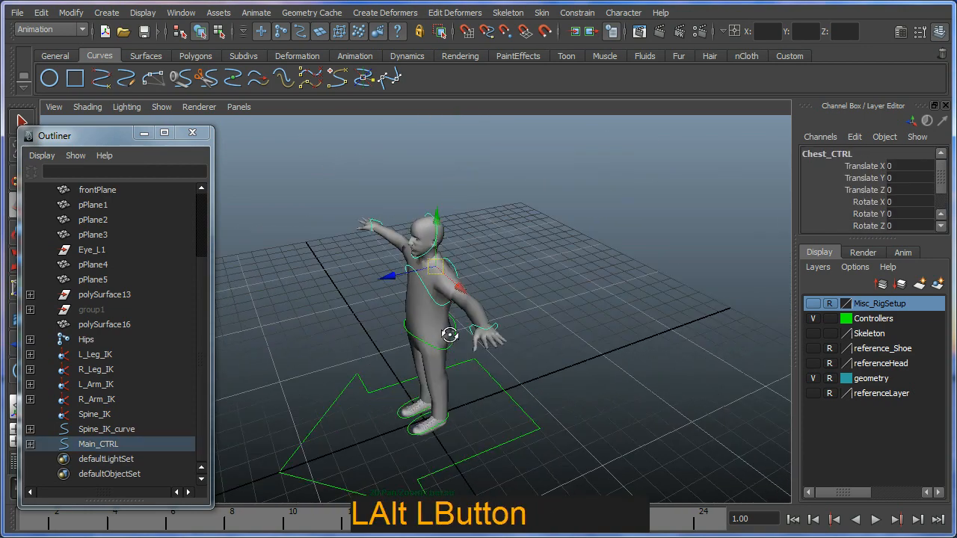
pyautogui.moveTo(450, 334); pyautogui.dragTo(489, 306)
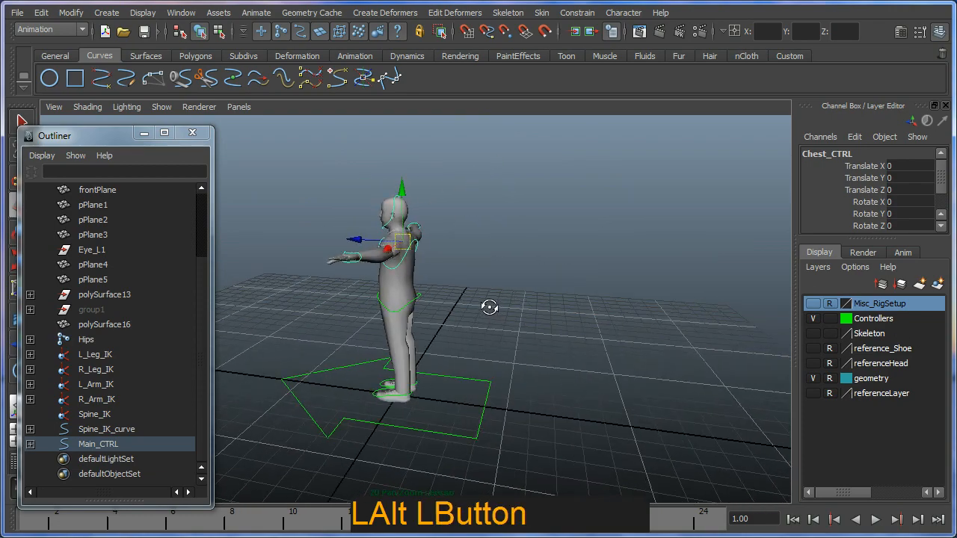
pyautogui.moveTo(490, 306); pyautogui.dragTo(464, 314)
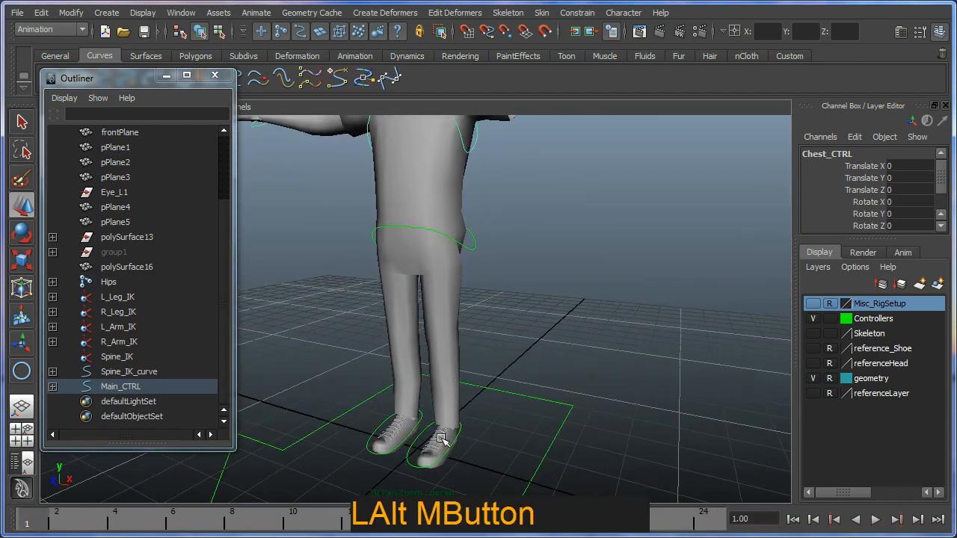
pyautogui.moveTo(441, 437); pyautogui.dragTo(371, 389)
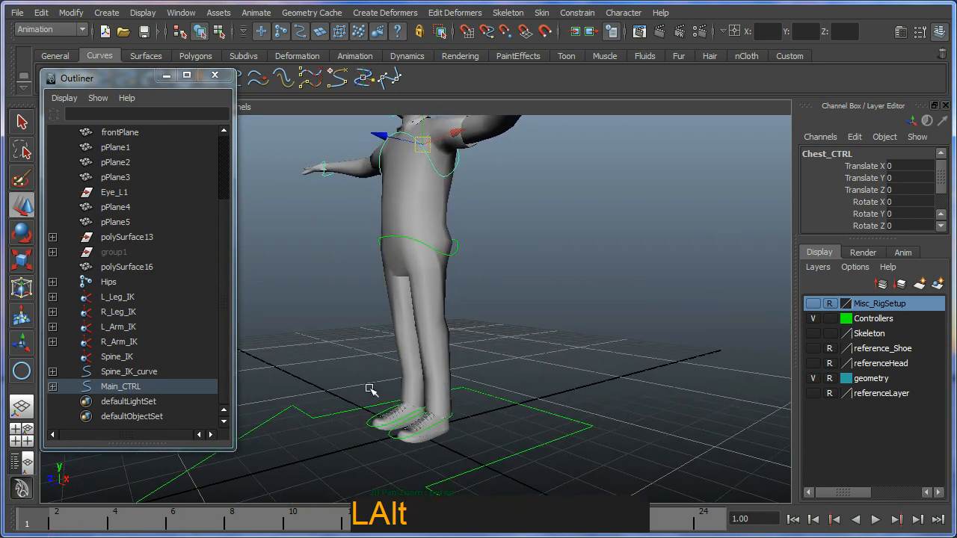
pyautogui.moveTo(371, 389); pyautogui.dragTo(463, 319)
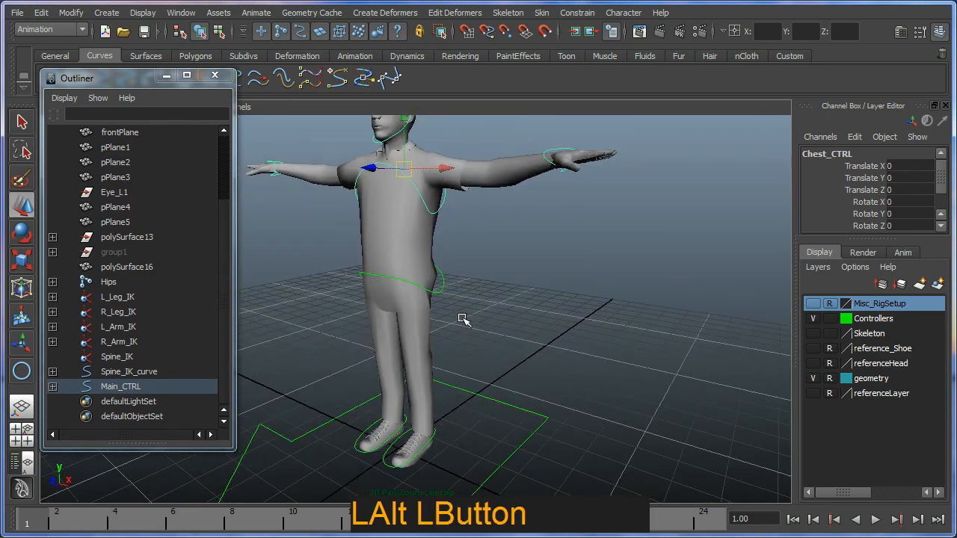
pyautogui.moveTo(463, 318); pyautogui.dragTo(381, 464)
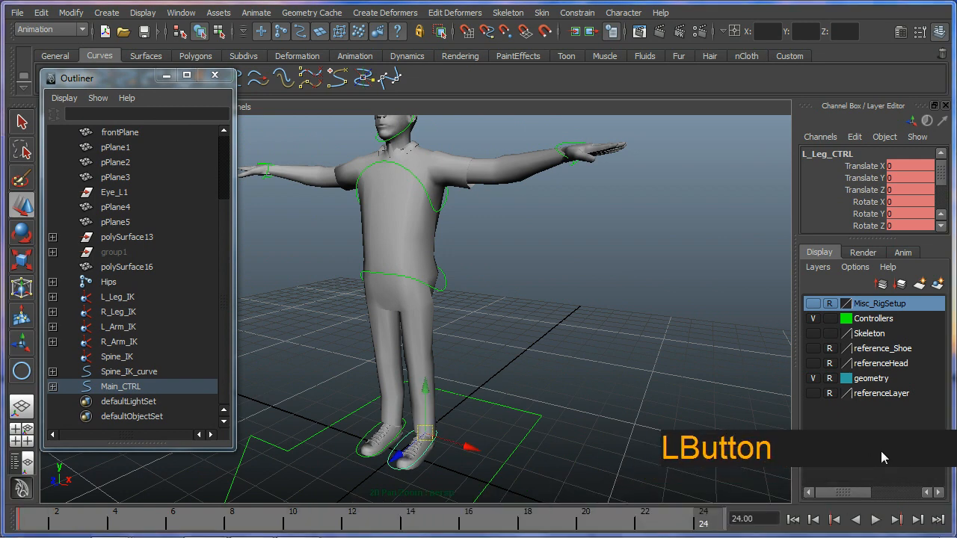
# Raise and tilt L_Leg_CTRL at frame 24 and key the lifted foot pose.
pyautogui.moveTo(426, 430); pyautogui.dragTo(430, 362)
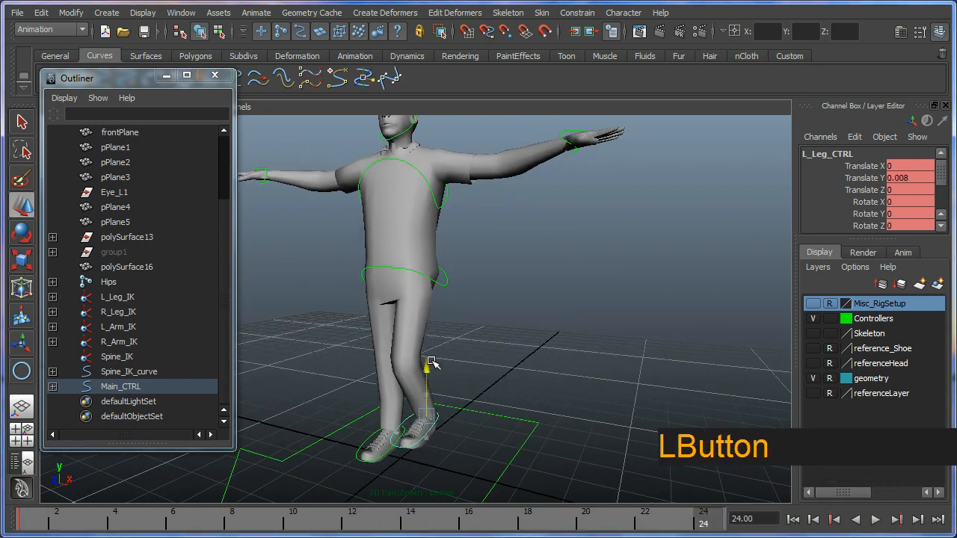
pyautogui.moveTo(433, 363); pyautogui.dragTo(363, 323)
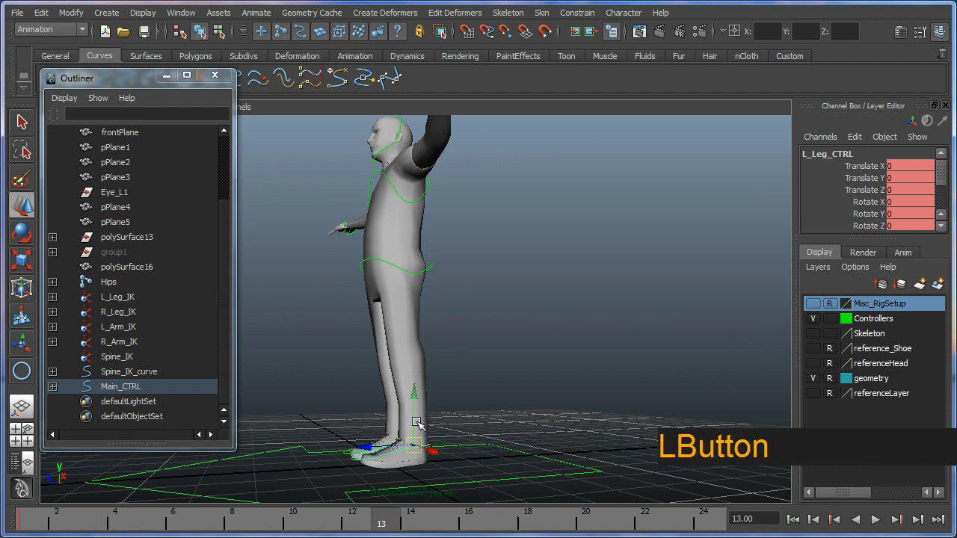
pyautogui.moveTo(415, 426); pyautogui.dragTo(417, 321)
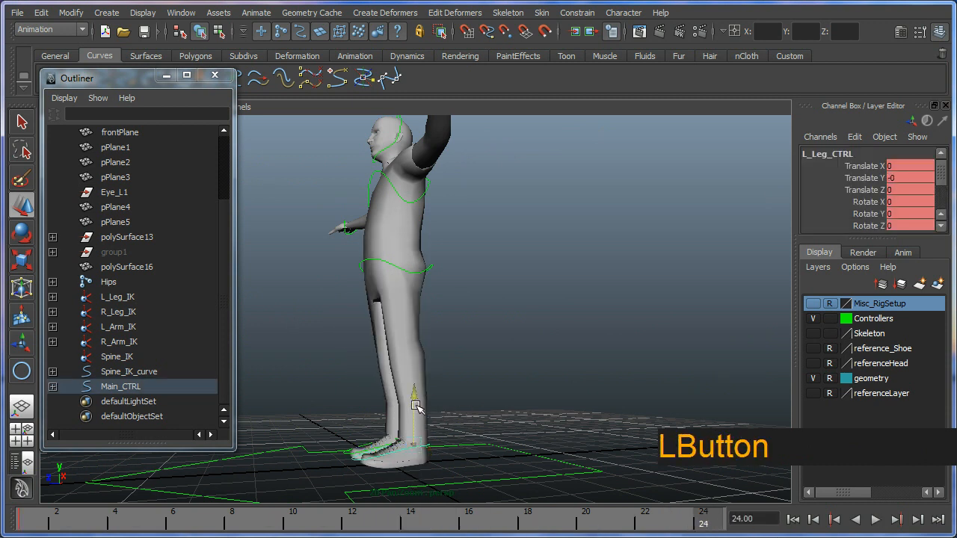
pyautogui.moveTo(416, 407); pyautogui.dragTo(287, 454)
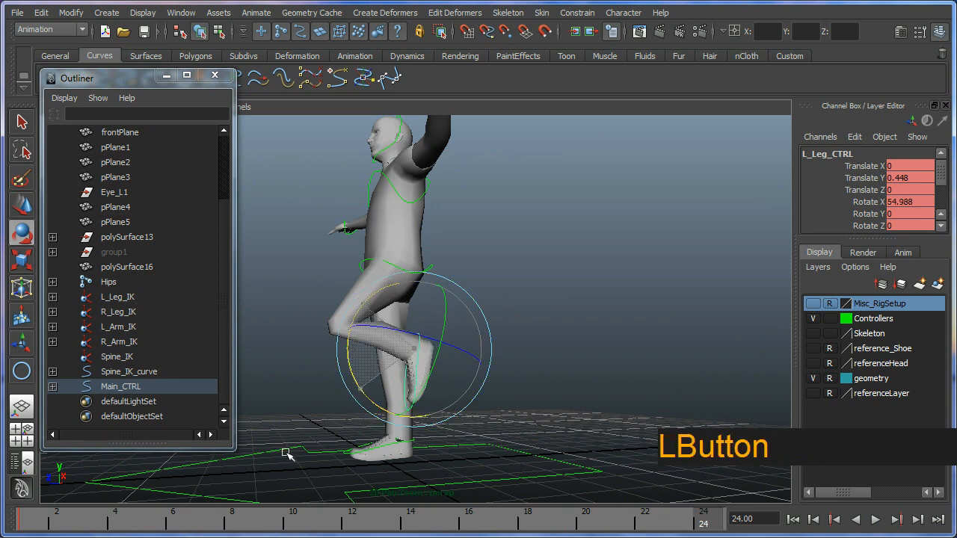
pyautogui.press('s')
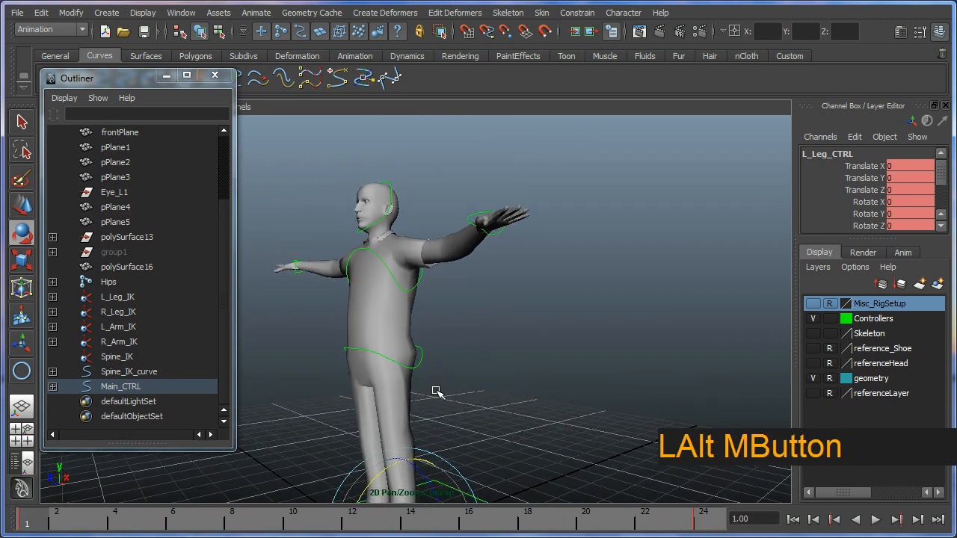
pyautogui.moveTo(437, 392); pyautogui.dragTo(438, 290)
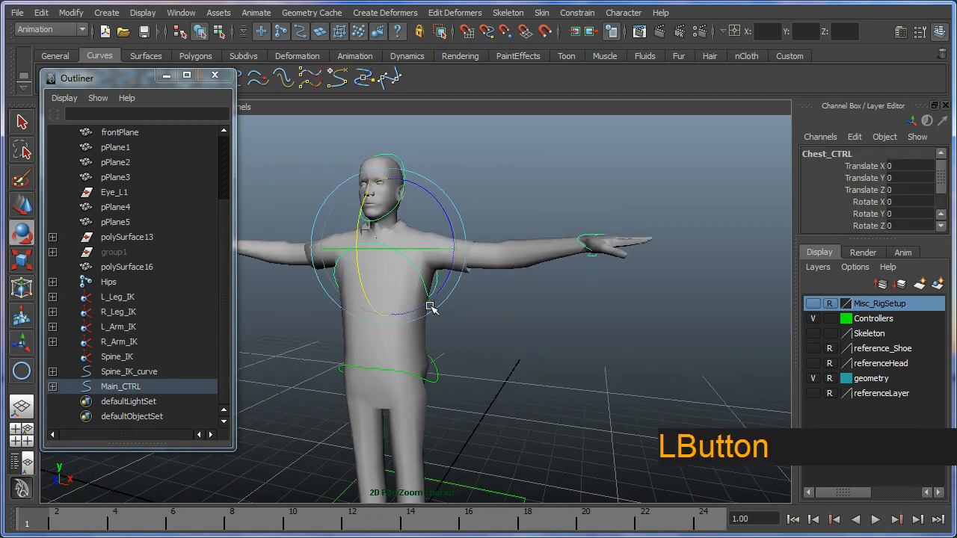
# Key Chest_CTRL at rest, twist it about 56 degrees in Y, then shift L_Arm_CTRL outward.
pyautogui.press('s')
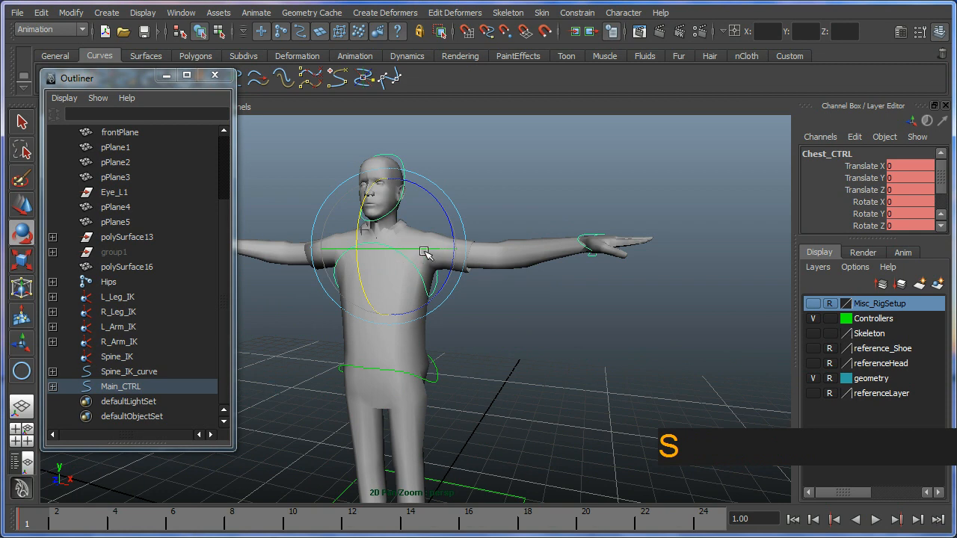
pyautogui.moveTo(426, 252); pyautogui.dragTo(426, 314)
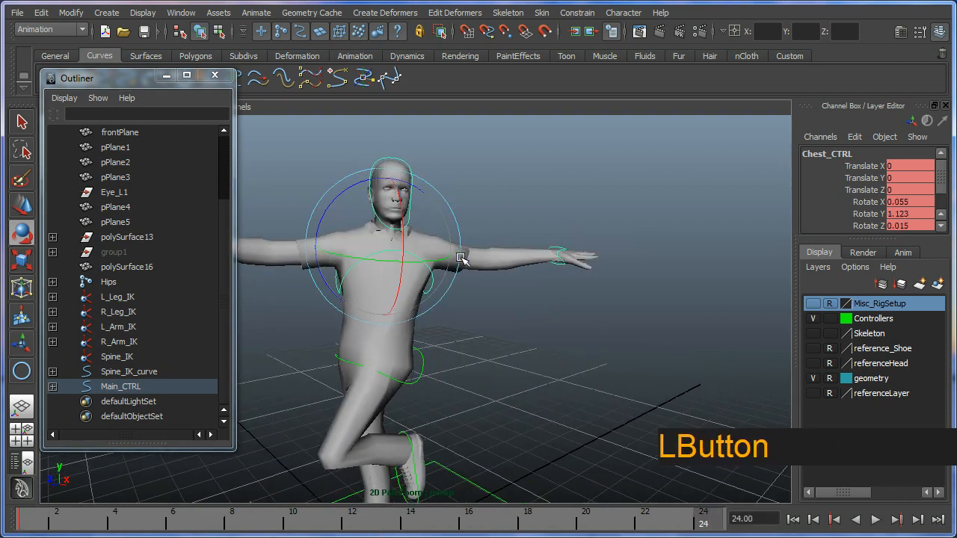
pyautogui.moveTo(463, 258); pyautogui.dragTo(579, 280)
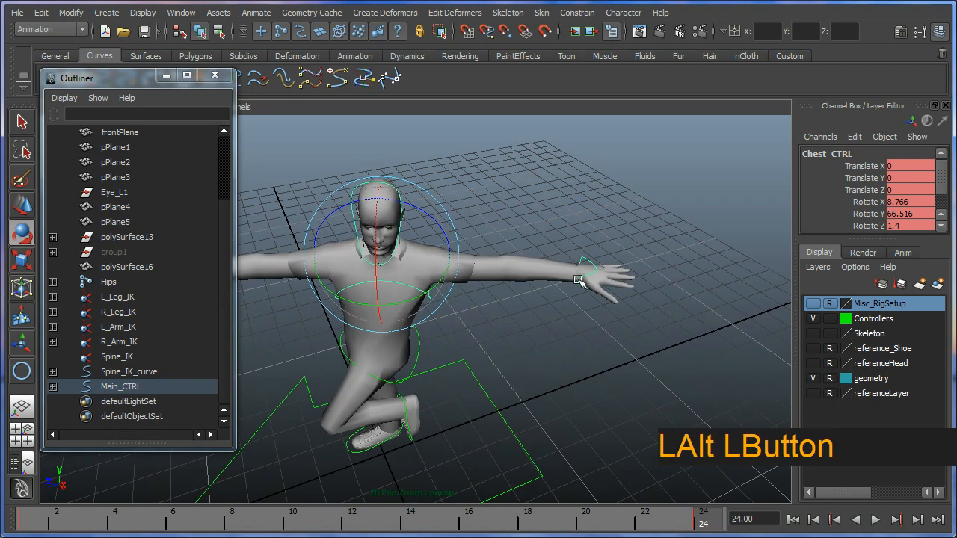
pyautogui.click(579, 280)
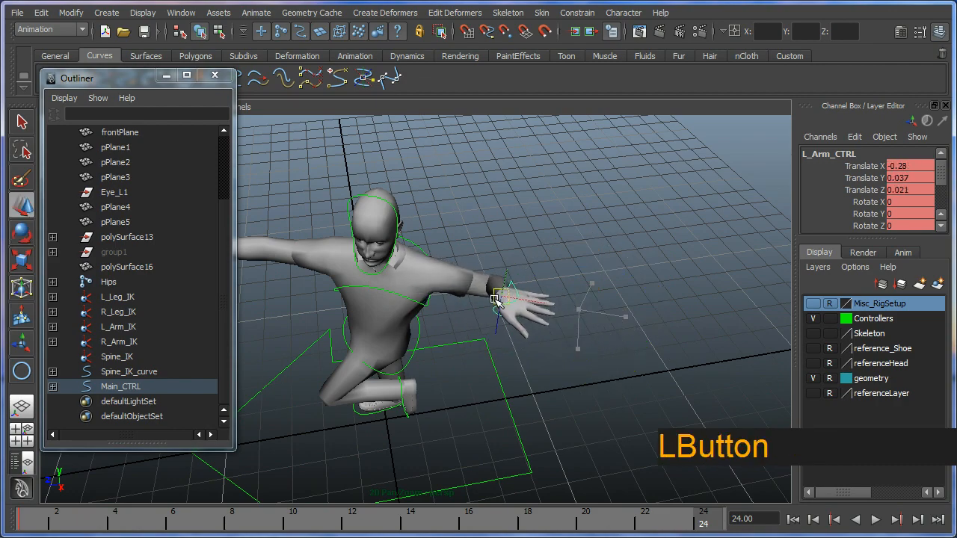
pyautogui.moveTo(523, 298); pyautogui.dragTo(448, 306)
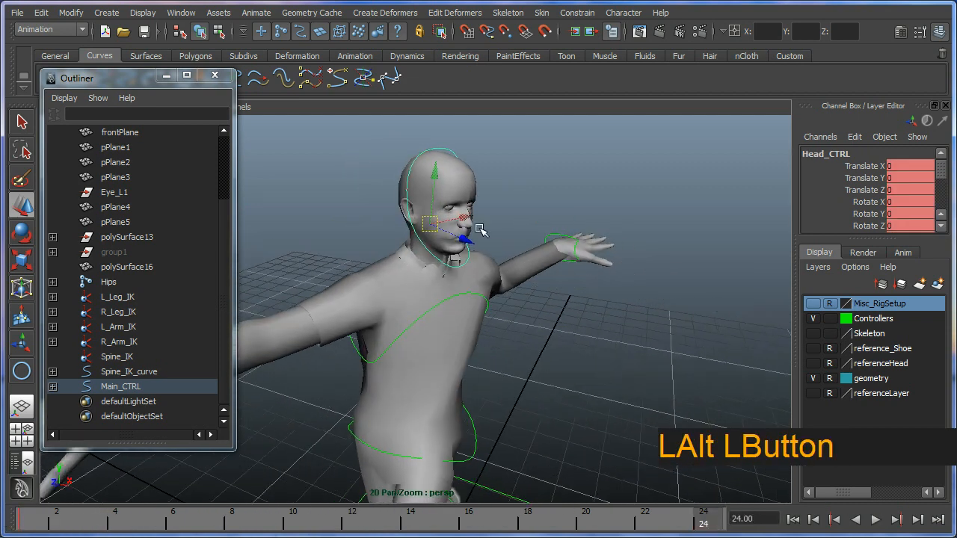
# Turn Head_CTRL about -57 degrees in Y at frame 20 and inspect the tearing at the neck.
pyautogui.moveTo(467, 231); pyautogui.dragTo(388, 246)
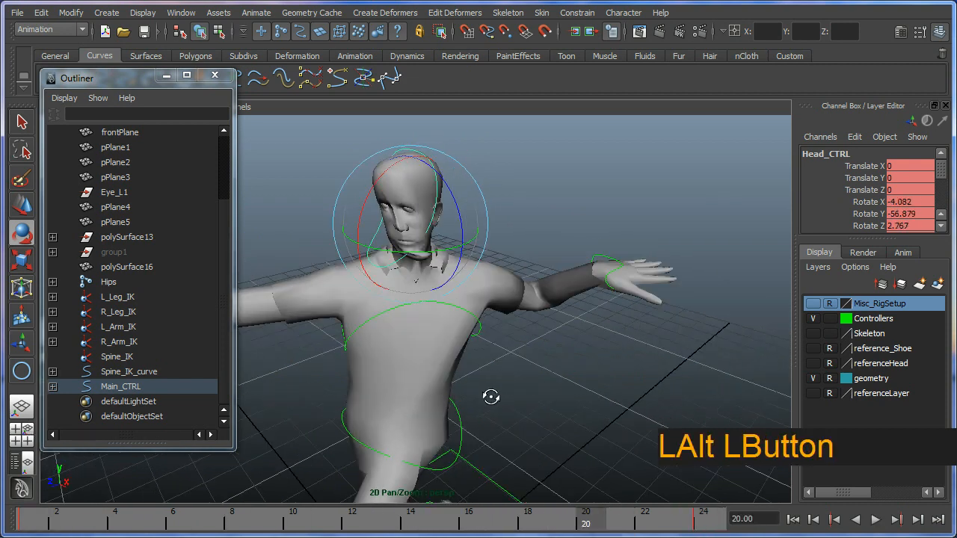
pyautogui.moveTo(491, 397); pyautogui.dragTo(486, 305)
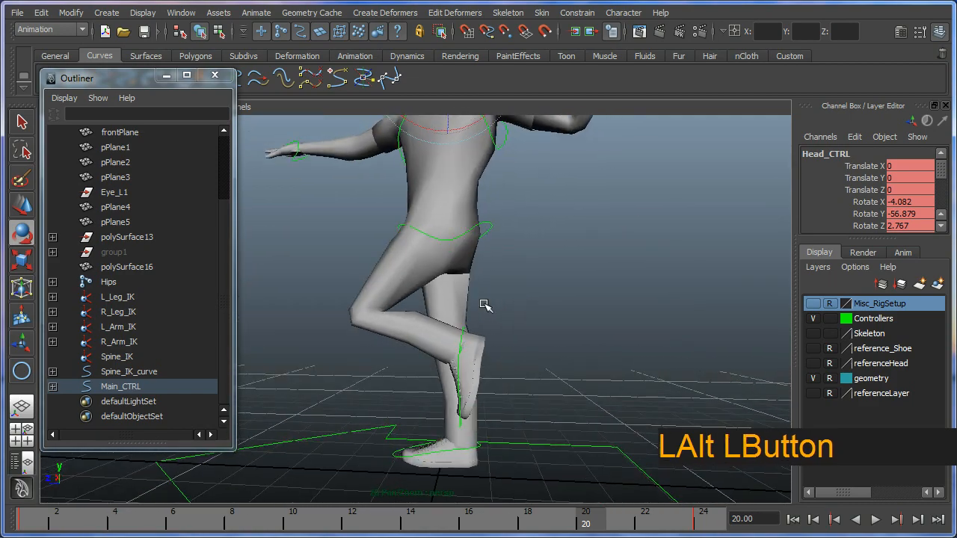
pyautogui.moveTo(486, 306); pyautogui.dragTo(419, 363)
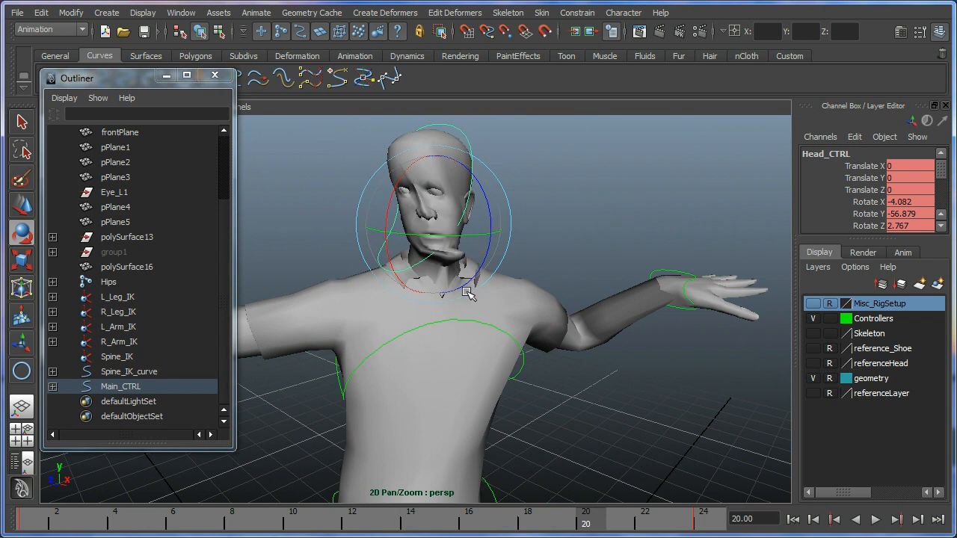
pyautogui.click(572, 246)
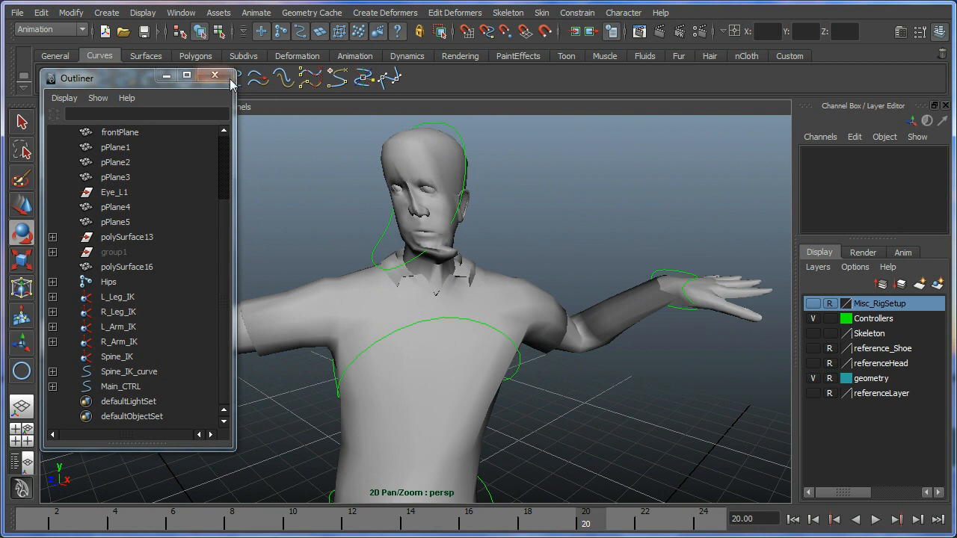
# Close the Outliner and hide the Controllers layer so only the character mesh shows.
pyautogui.click(215, 75)
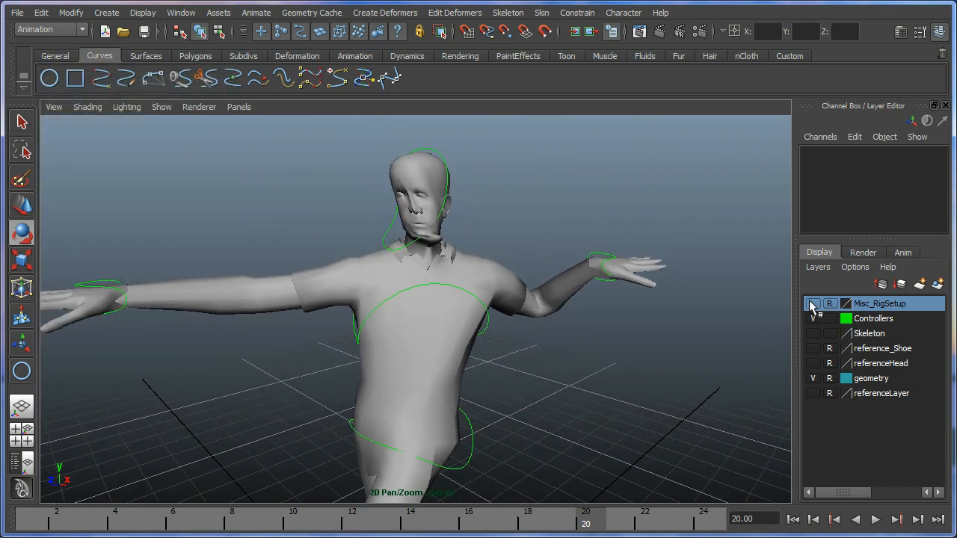
pyautogui.click(813, 303)
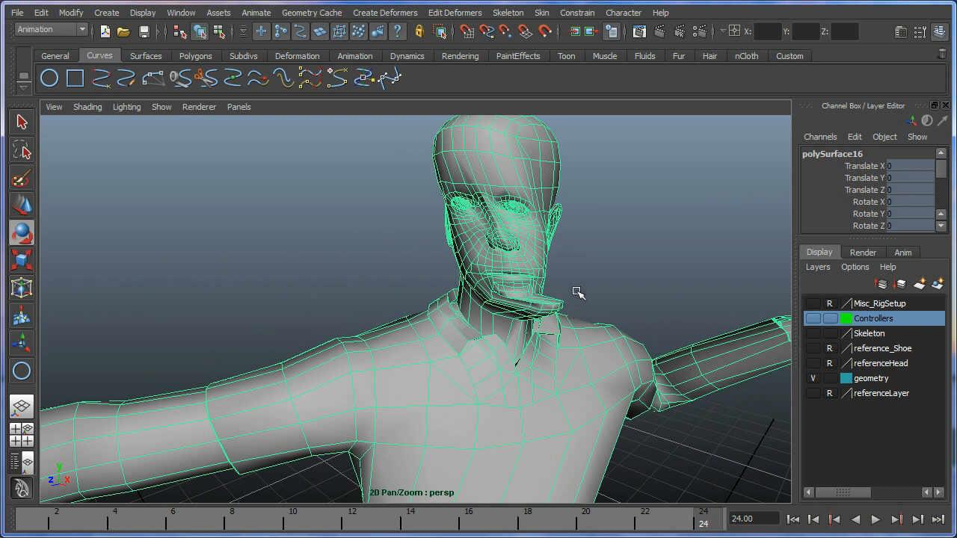
pyautogui.moveTo(541, 13)
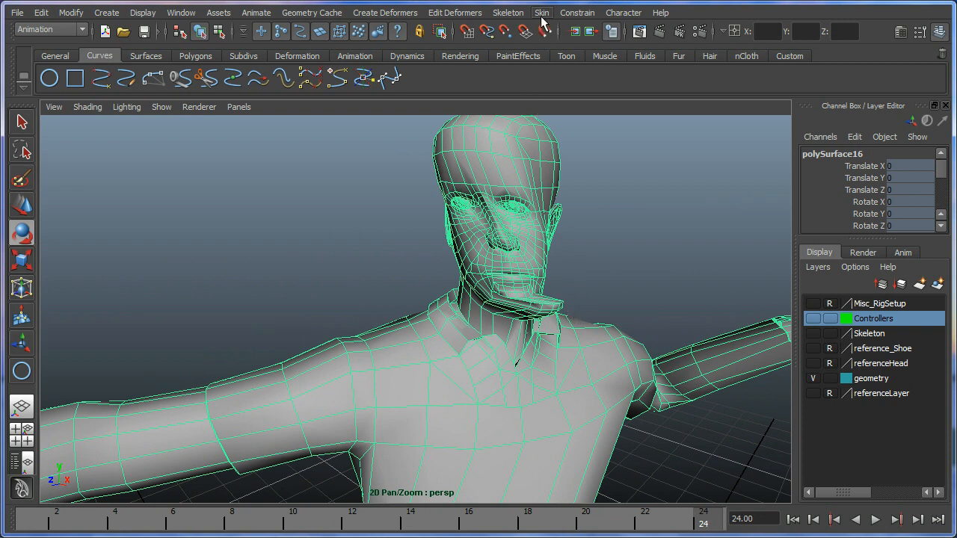
# Bring up the Skin > Edit Smooth Skin commands.
pyautogui.click(541, 12)
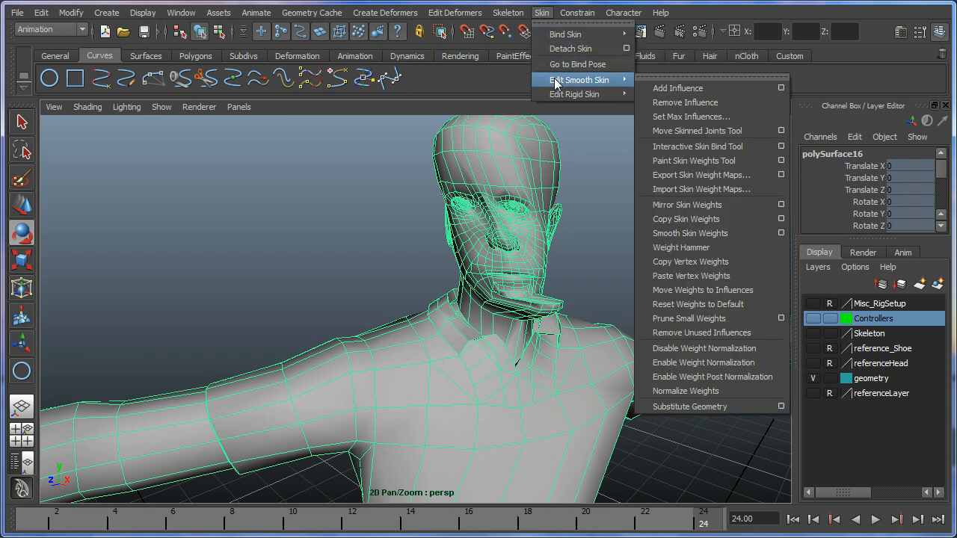
pyautogui.moveTo(694, 161)
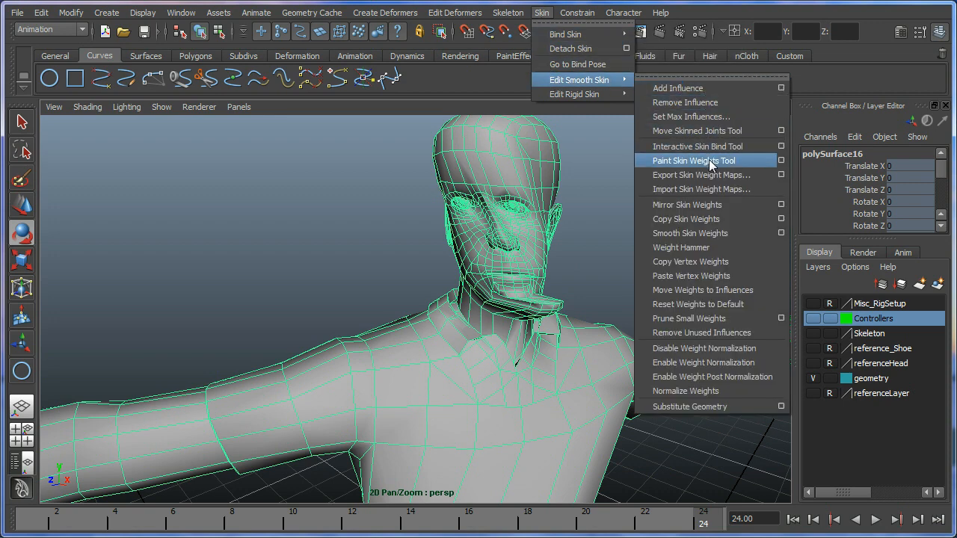
pyautogui.moveTo(744, 165)
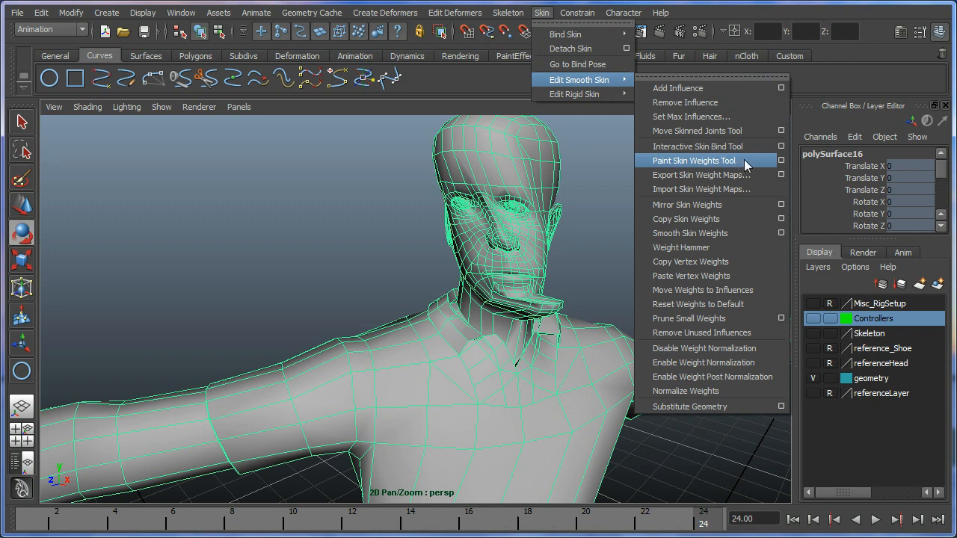
# Start the Paint Skin Weights Tool and choose Head as the influence to paint.
pyautogui.click(692, 160)
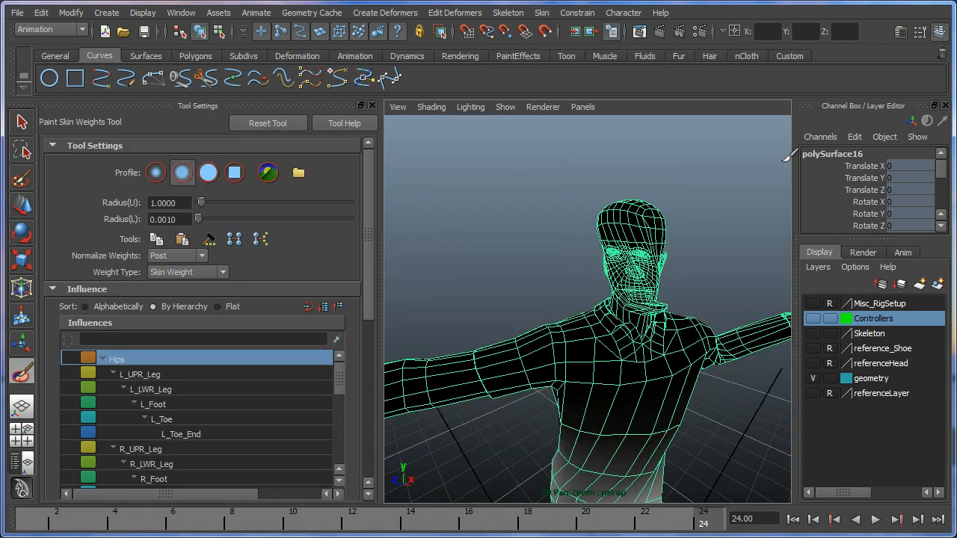
pyautogui.moveTo(63, 267)
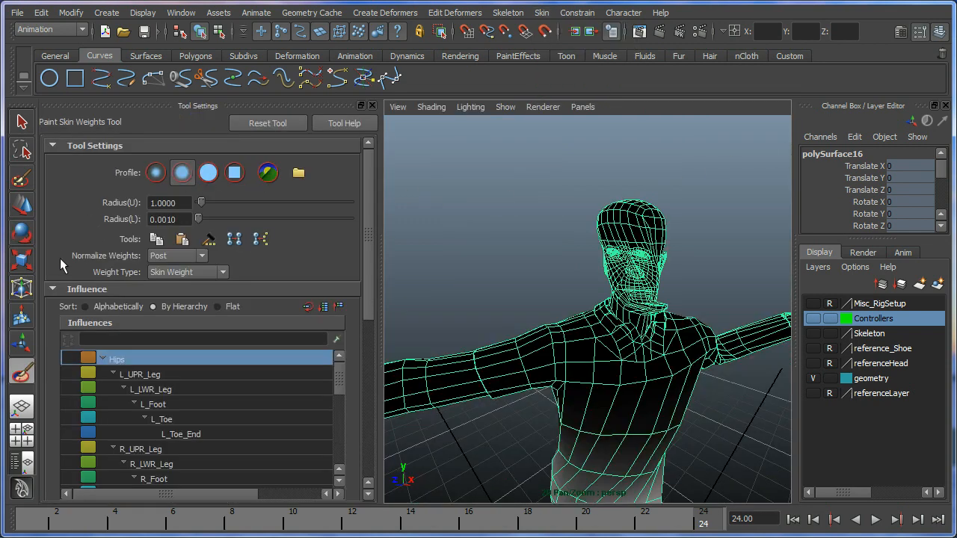
pyautogui.moveTo(191, 440)
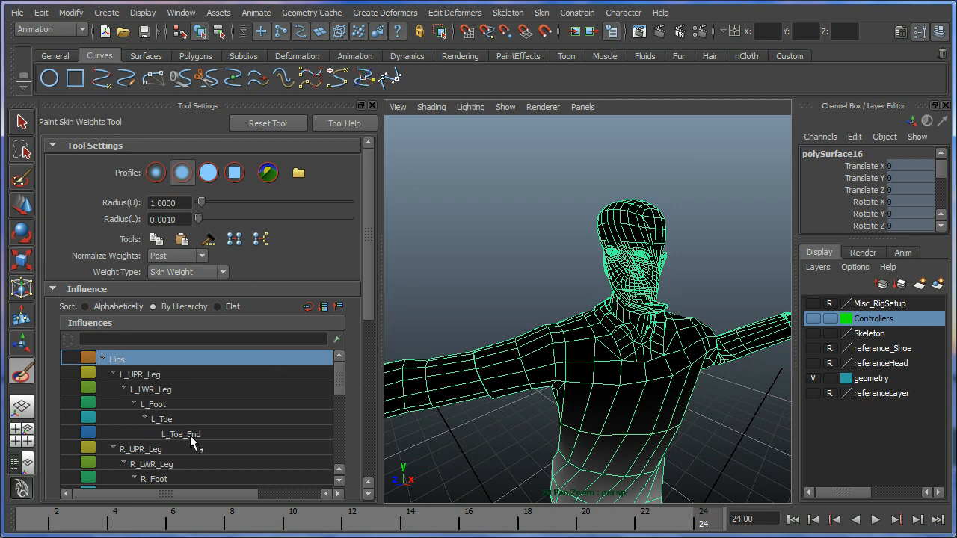
pyautogui.moveTo(179, 448)
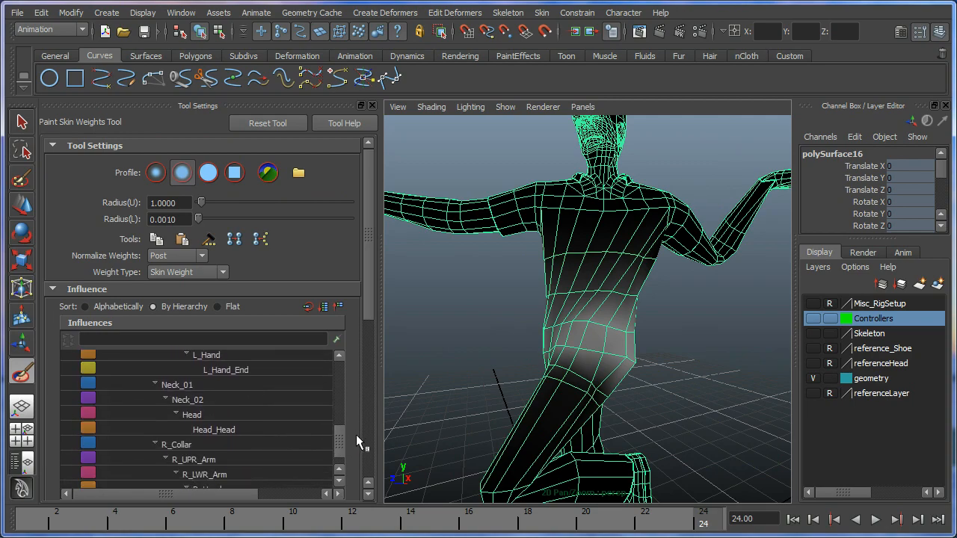
pyautogui.click(192, 414)
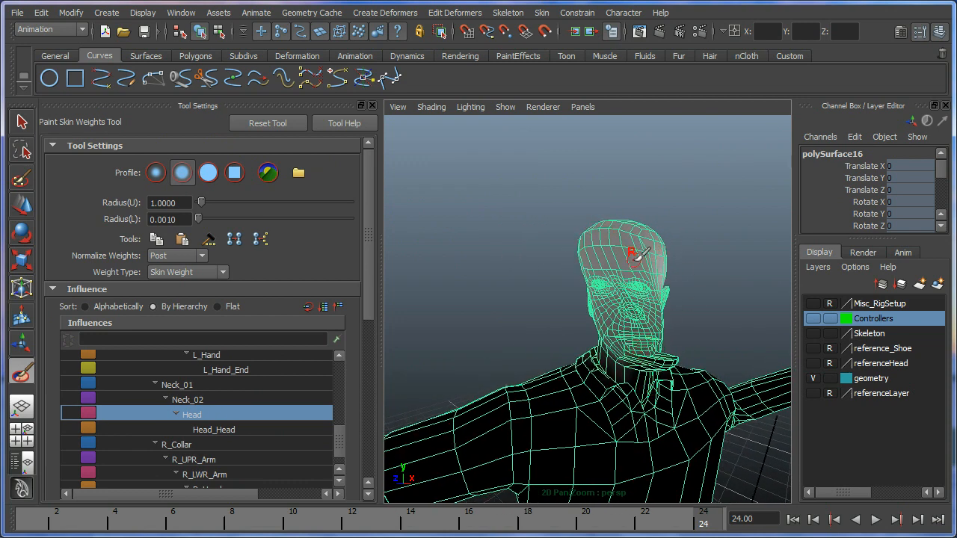
pyautogui.moveTo(432, 231)
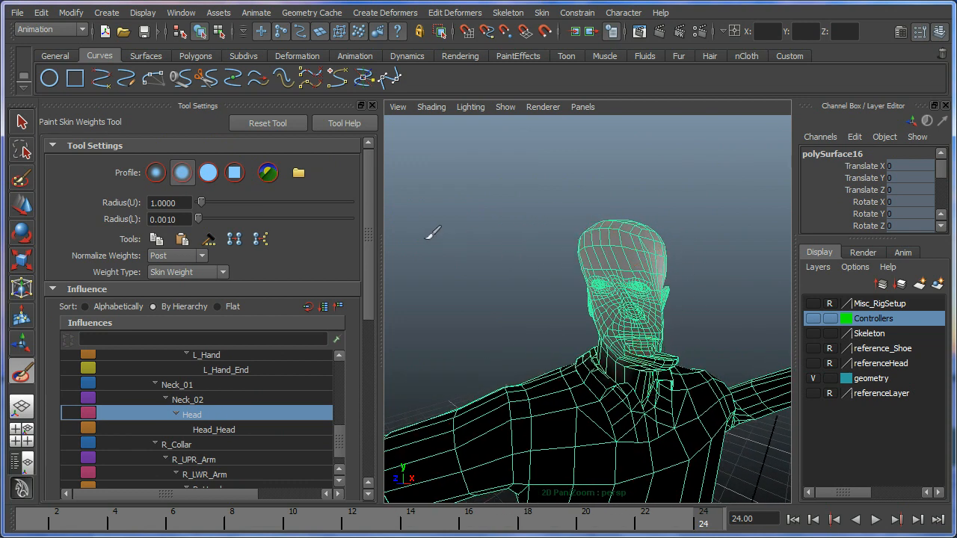
# Set the paint operation to Add and enlarge the brush radius to about 4.59.
pyautogui.scroll(-3)
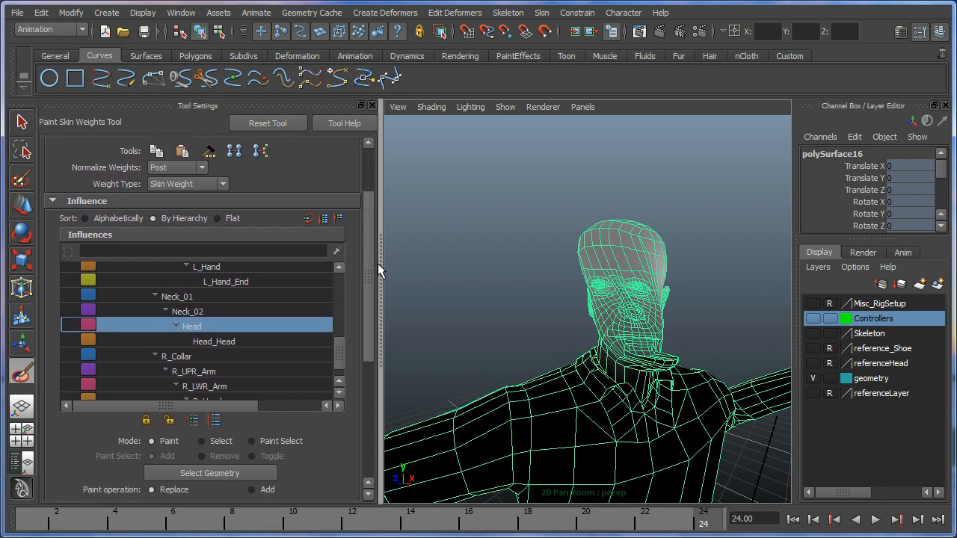
pyautogui.scroll(-3)
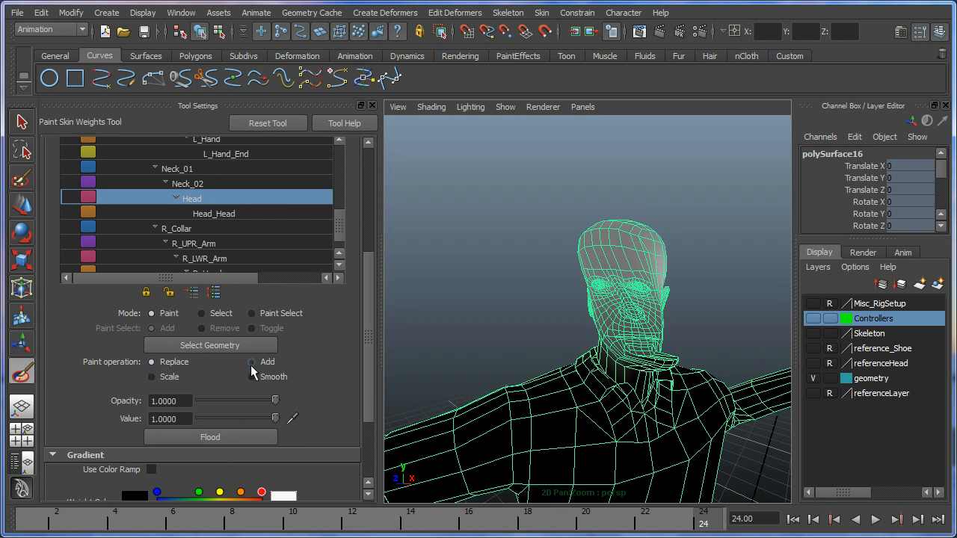
pyautogui.click(252, 361)
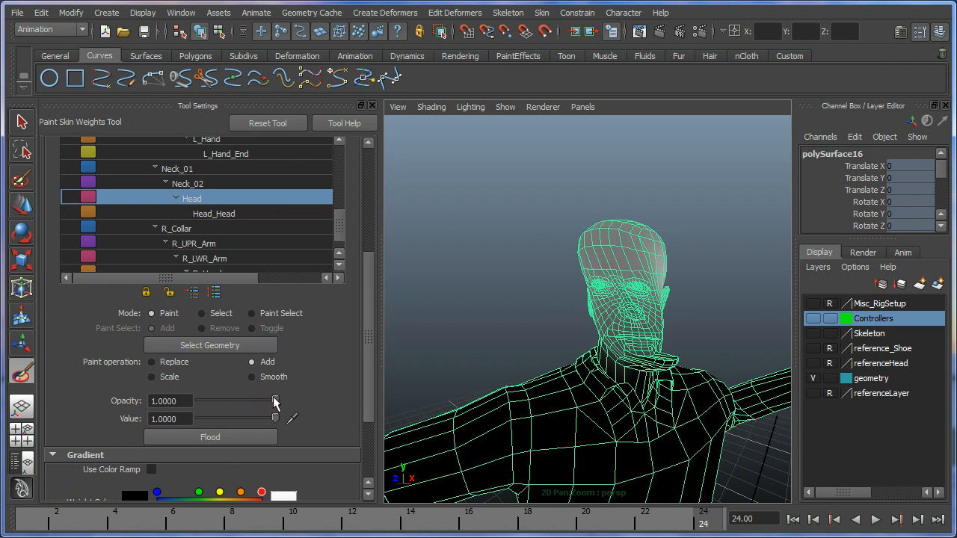
pyautogui.moveTo(275, 402); pyautogui.dragTo(219, 401)
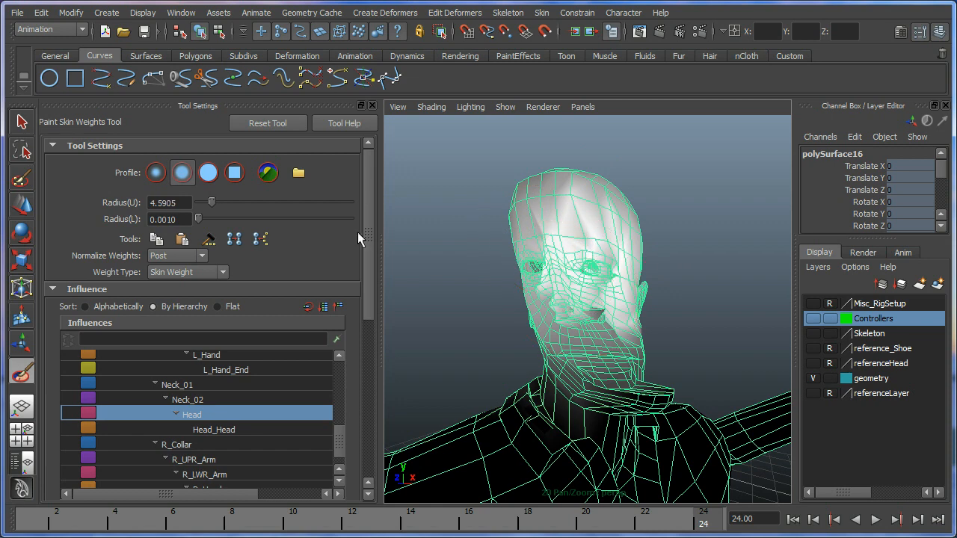
# Paint full Head weight under the chin and over the top of the skull, orbiting as needed.
pyautogui.scroll(-3)
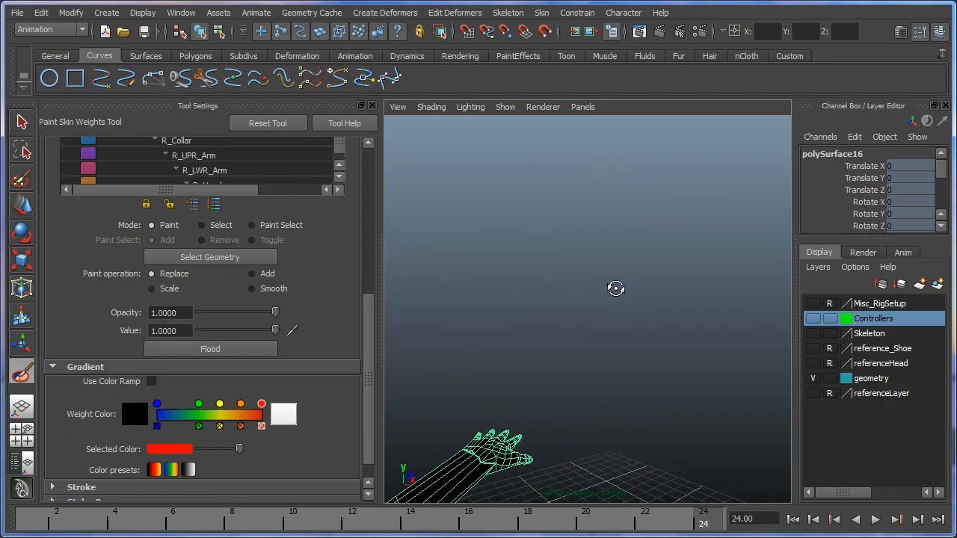
pyautogui.moveTo(615, 288); pyautogui.dragTo(507, 291)
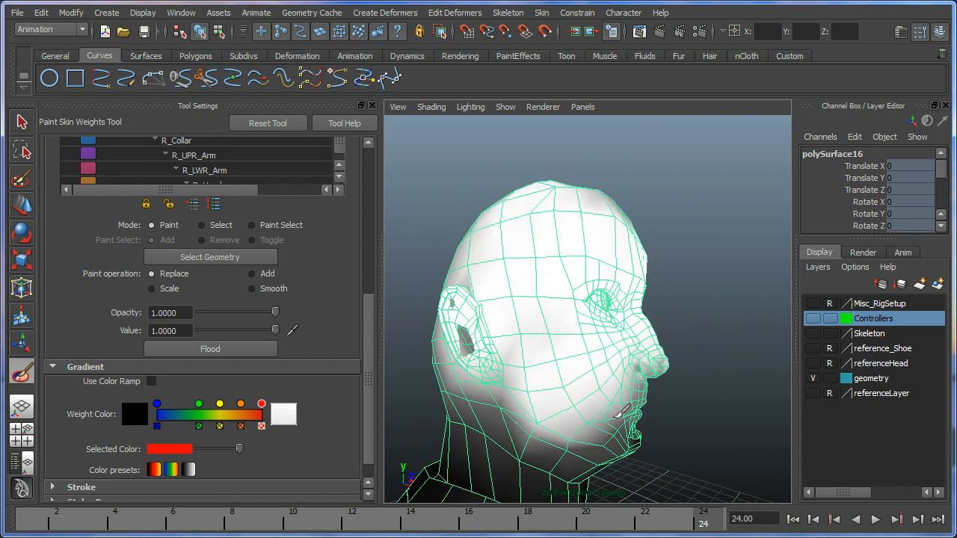
pyautogui.moveTo(586, 314); pyautogui.dragTo(508, 362)
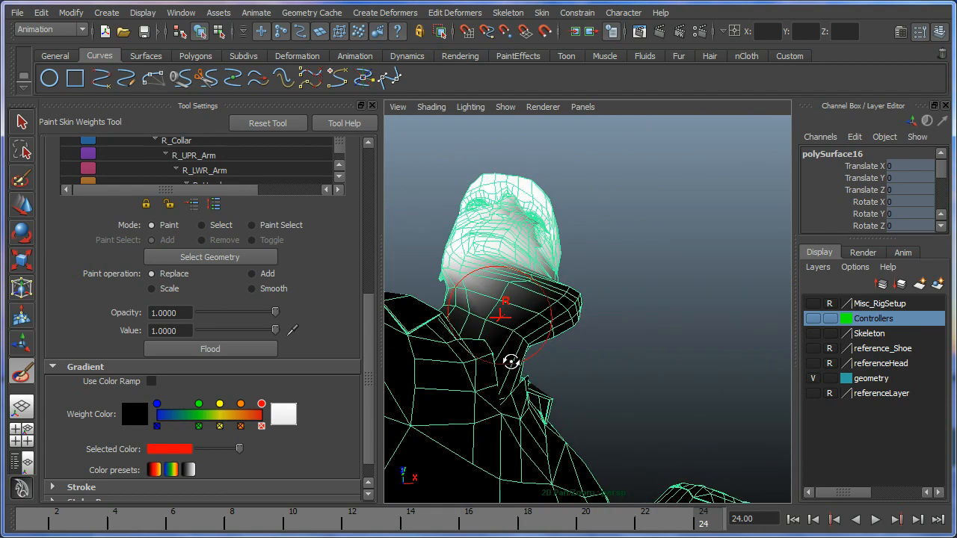
pyautogui.moveTo(508, 363); pyautogui.dragTo(520, 286)
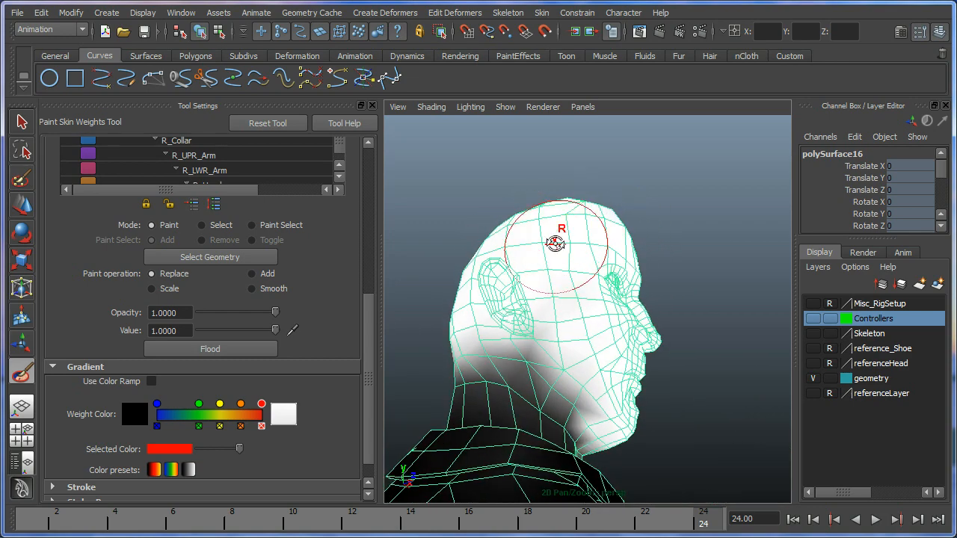
pyautogui.moveTo(556, 243); pyautogui.dragTo(527, 400)
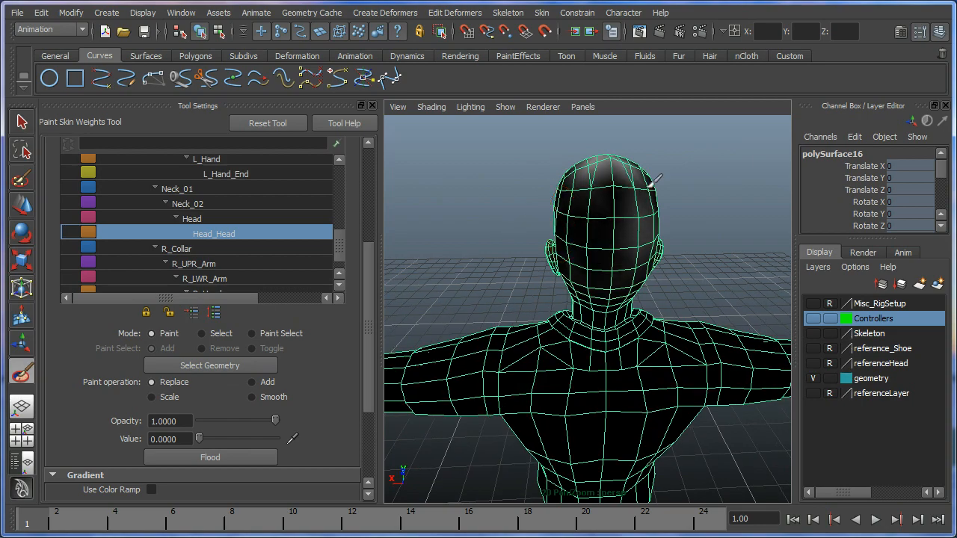
# Check Neck_01 and Neck_02 weights and clear stray Neck_01 weight near the jaw.
pyautogui.moveTo(586, 298); pyautogui.dragTo(586, 224)
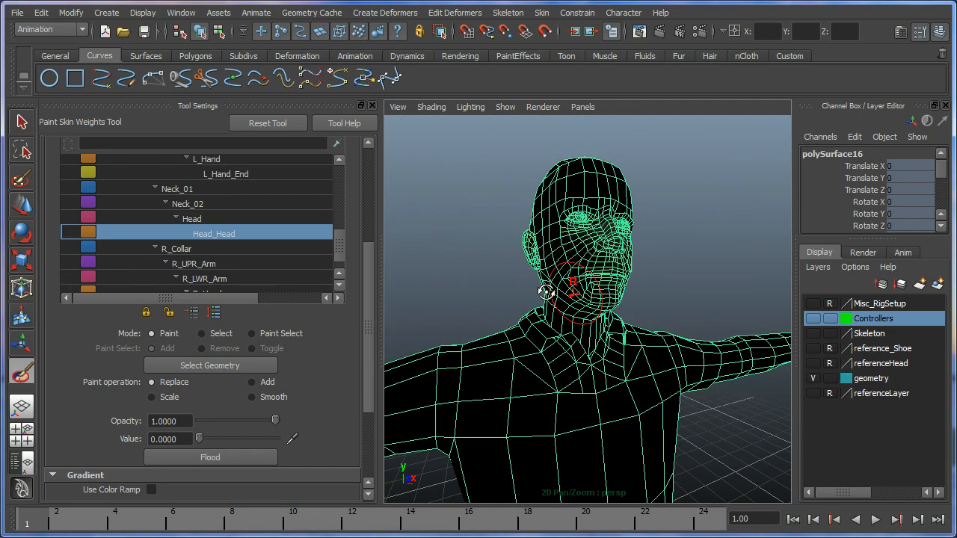
pyautogui.click(177, 189)
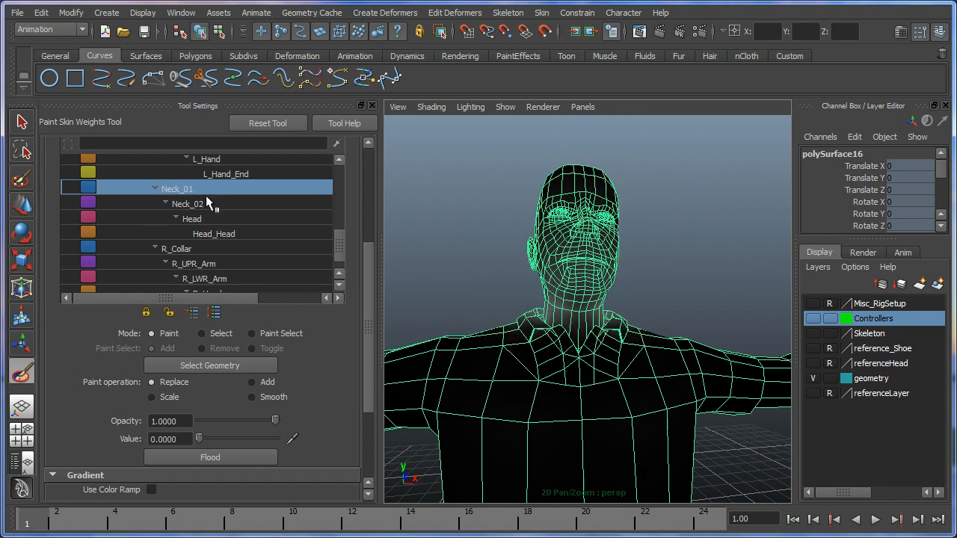
pyautogui.click(187, 203)
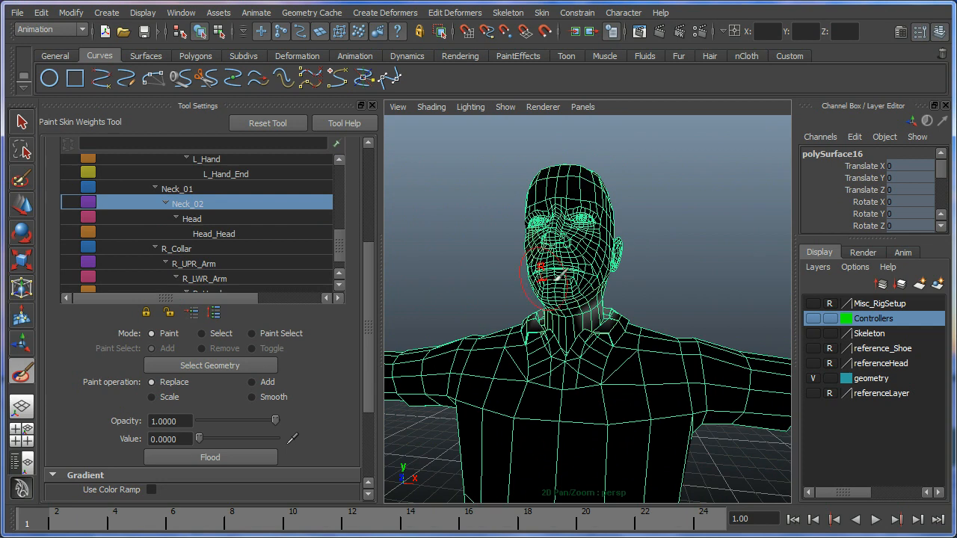
pyautogui.click(177, 189)
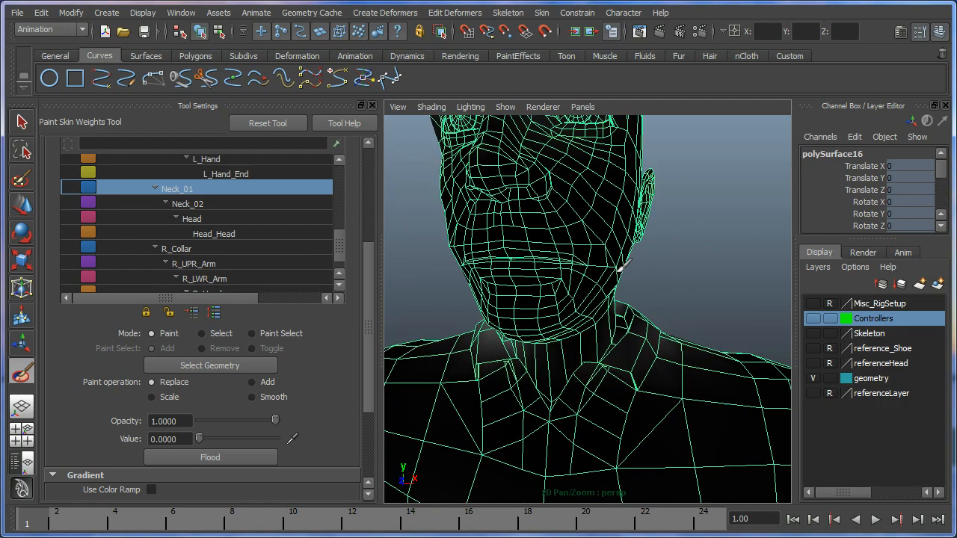
pyautogui.click(191, 218)
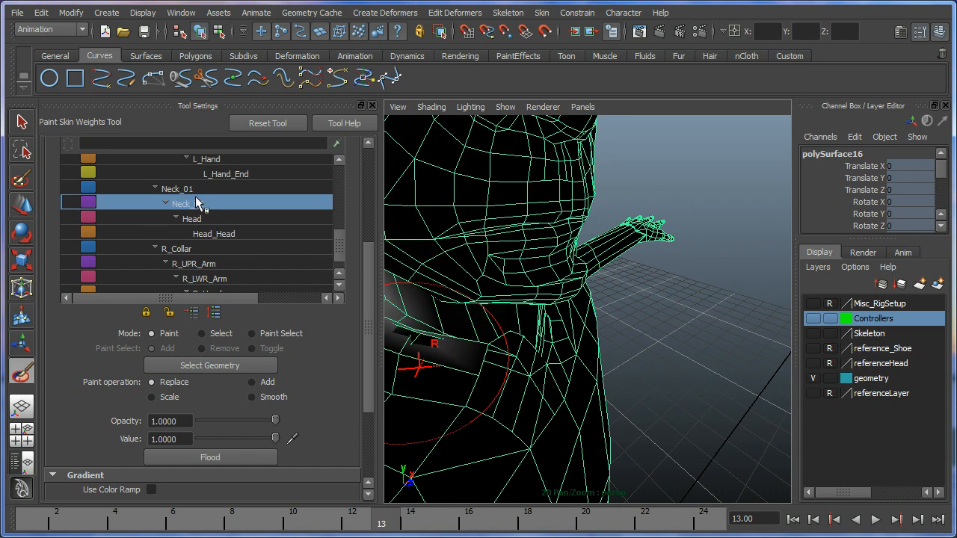
# Select the R_Collar influence to view its weights across the right shoulder.
pyautogui.click(225, 174)
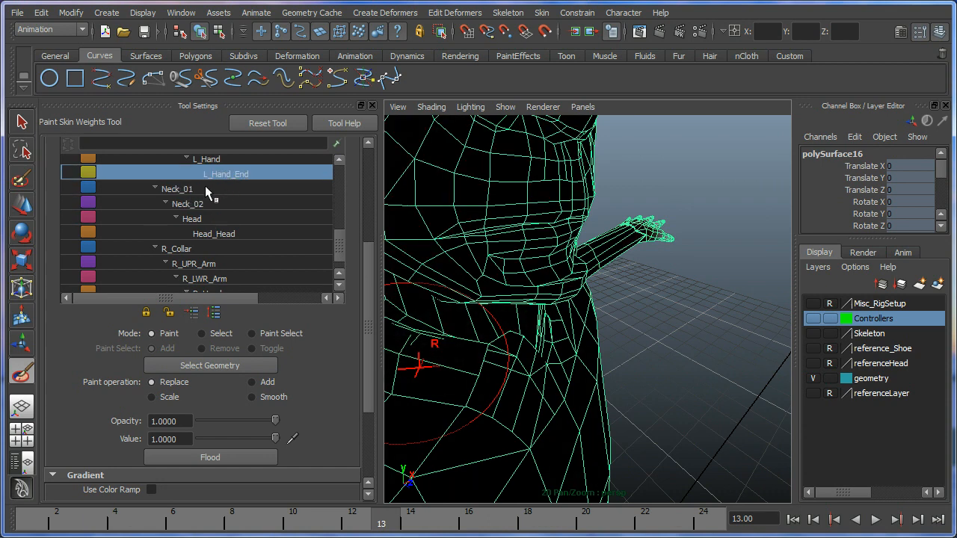
pyautogui.click(176, 248)
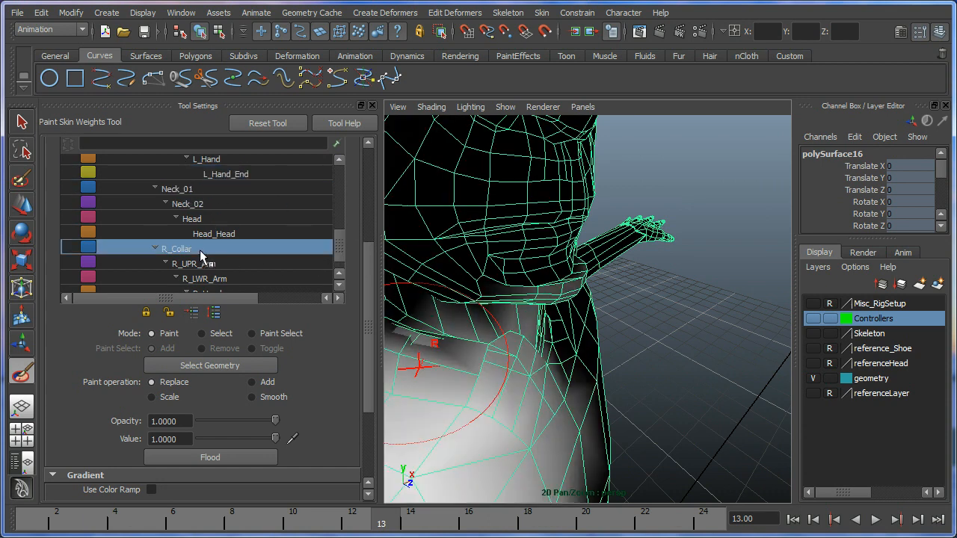